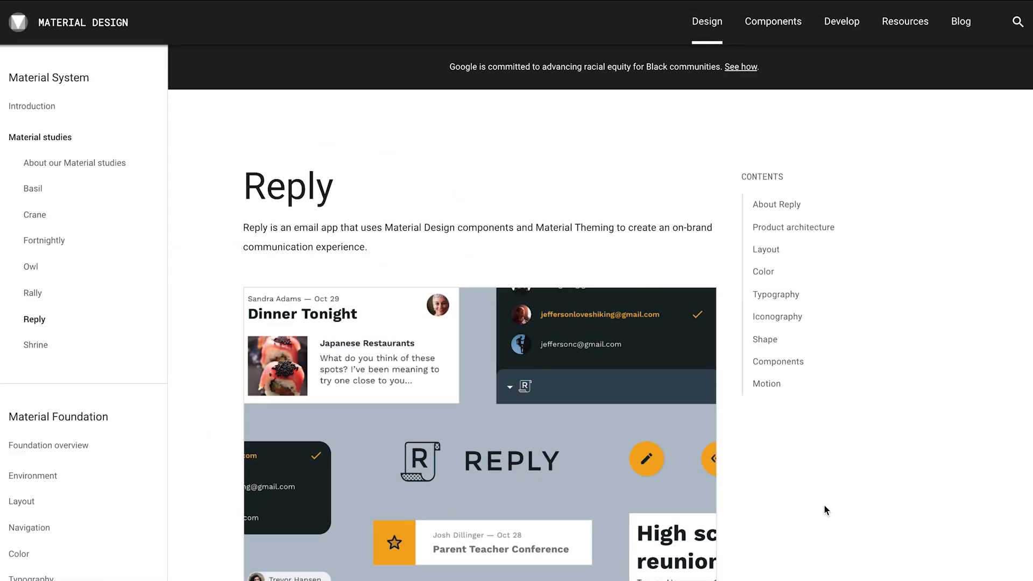
Scroll the Reply Material study page from the overview through components down to the Motion guidance
scroll(down, 3)
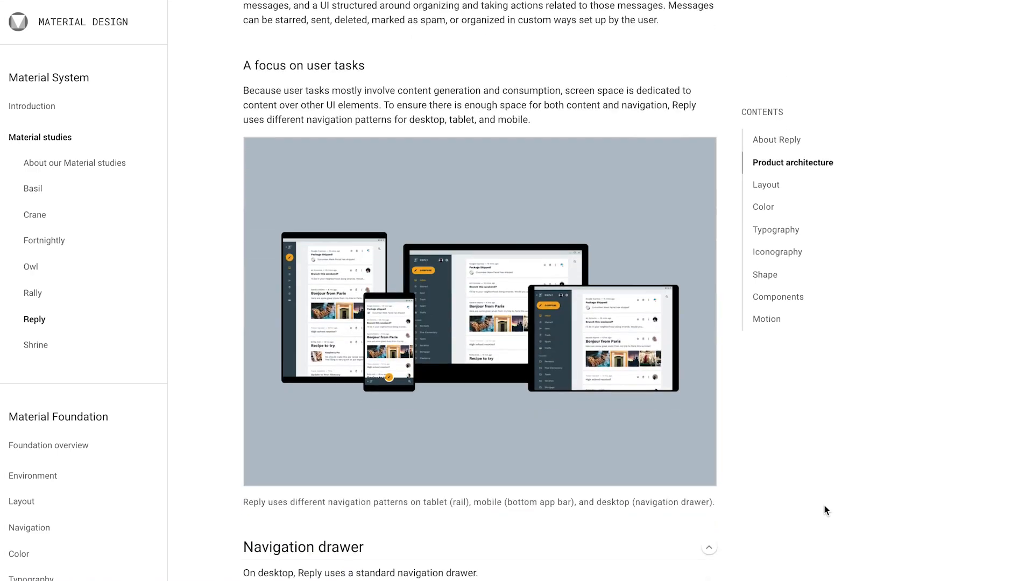
scroll(down, 3)
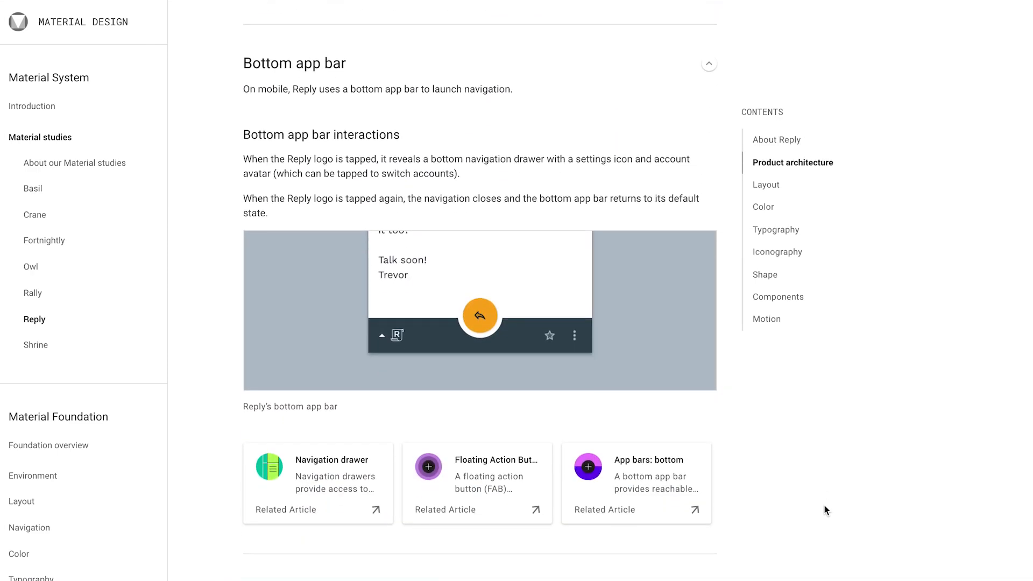
scroll(down, 3)
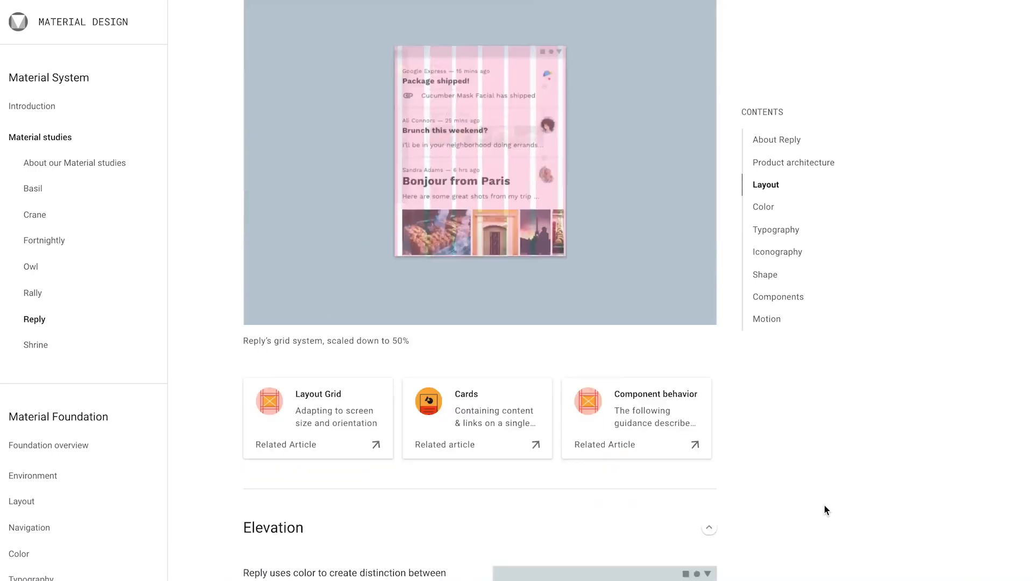
scroll(down, 3)
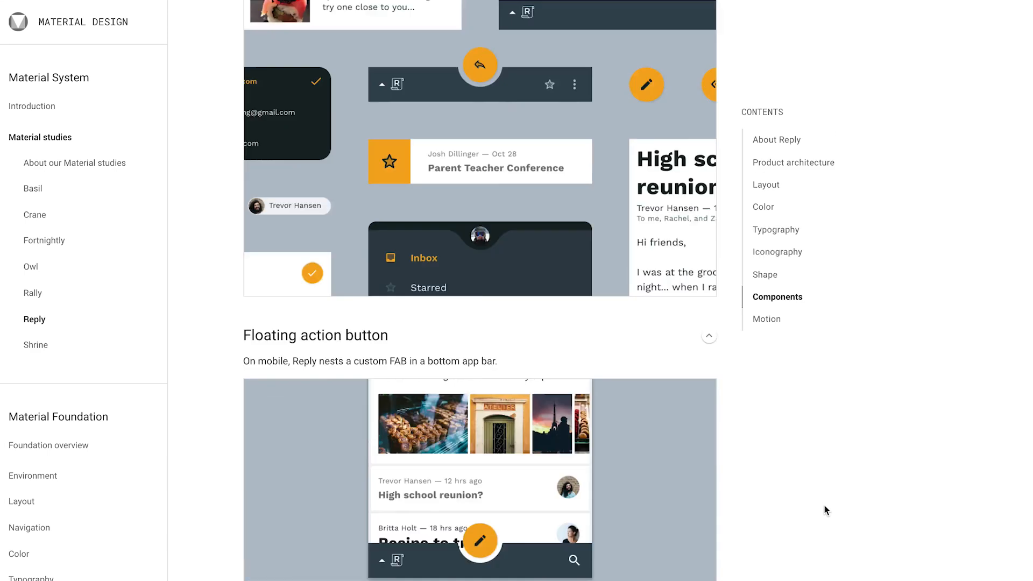
scroll(down, 3)
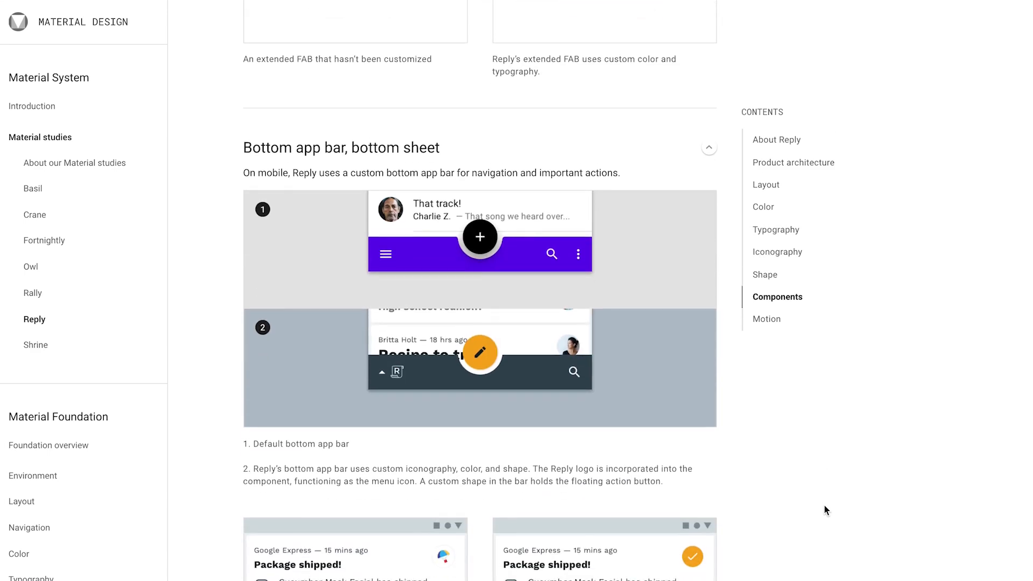
scroll(down, 3)
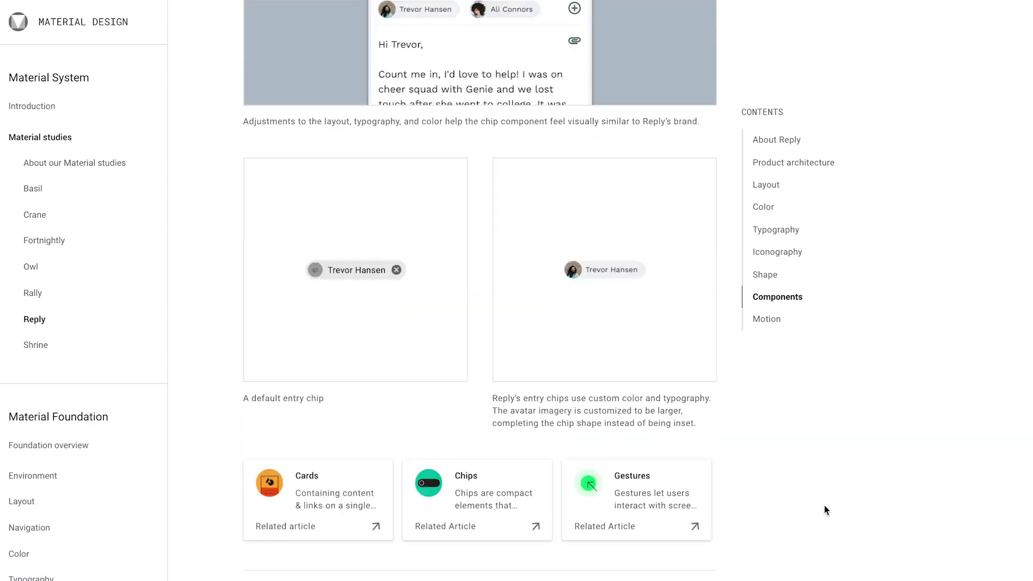
scroll(down, 3)
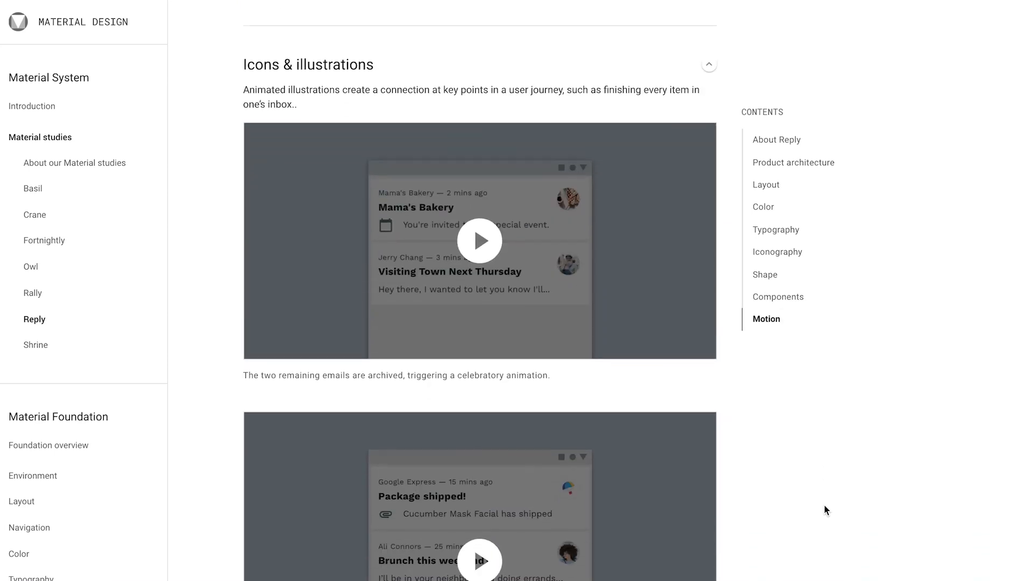
scroll(down, 3)
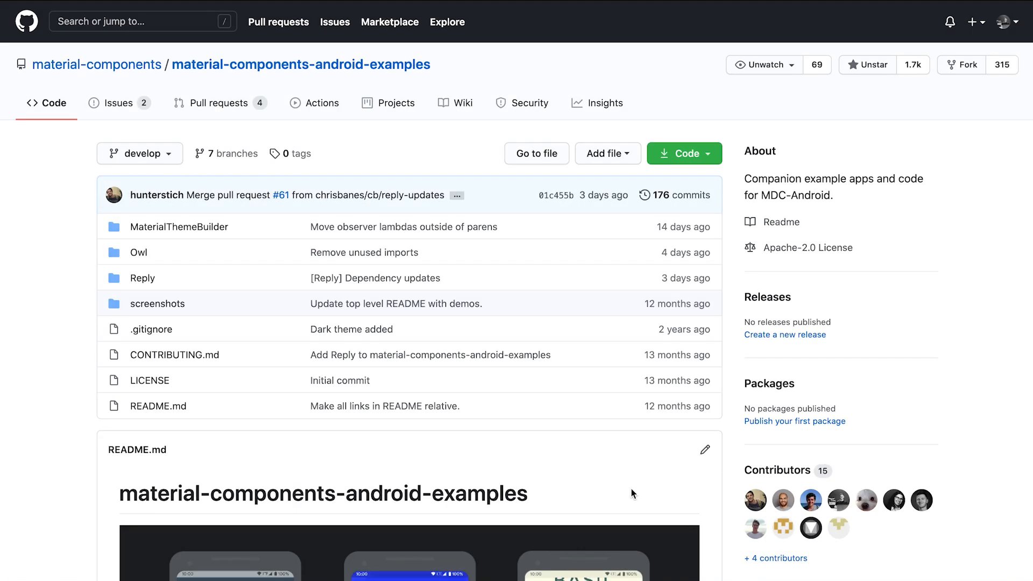
Skim the motion-codelab repository README and show its Code download options
scroll(down, 3)
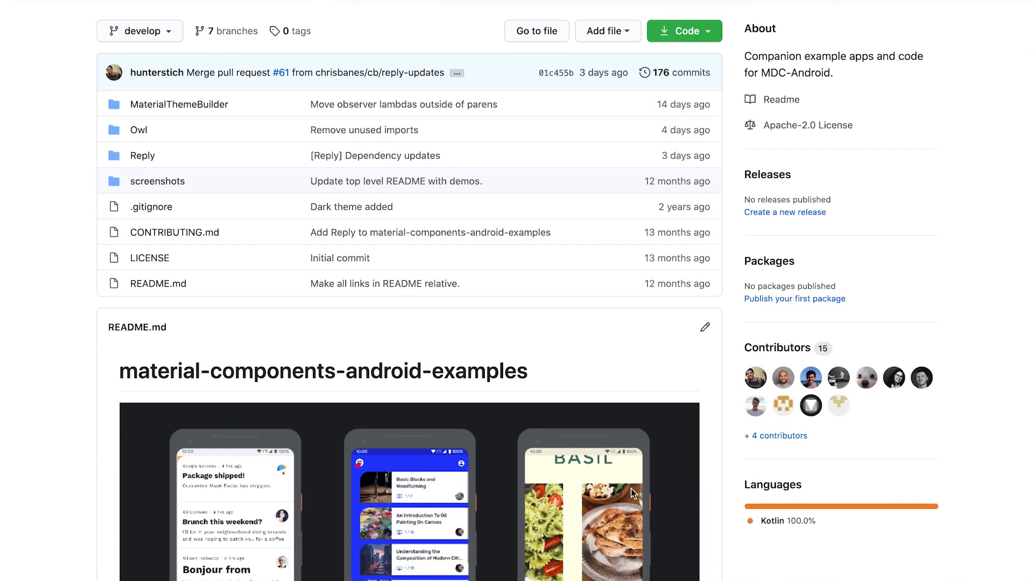
scroll(down, 3)
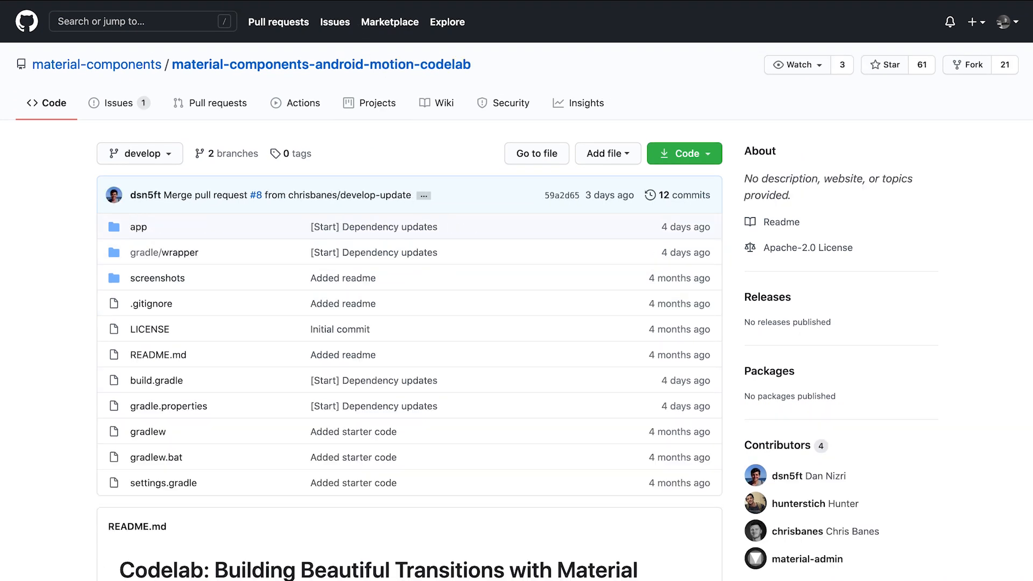
scroll(down, 3)
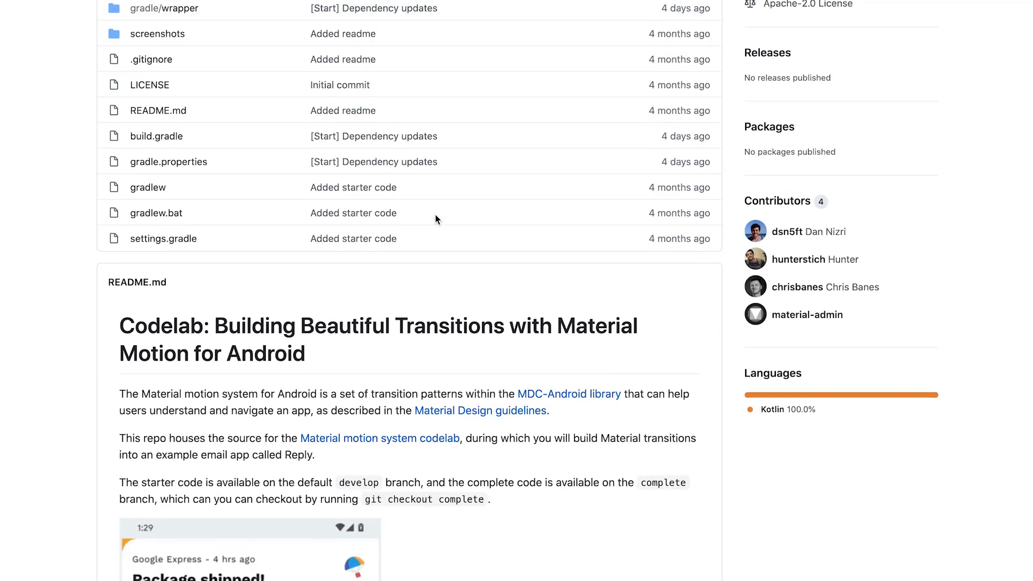
scroll(down, 3)
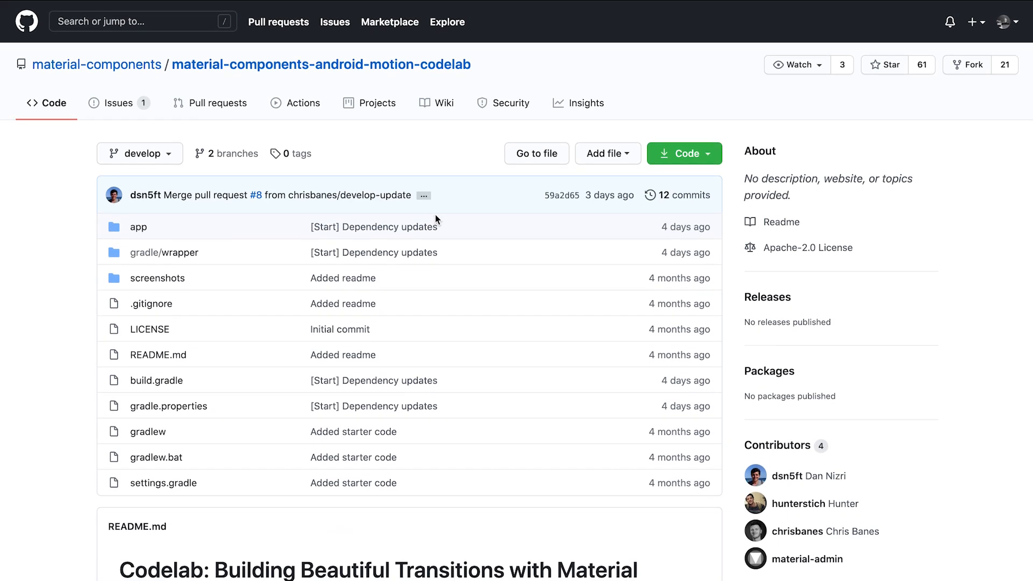
mouse_move(685, 158)
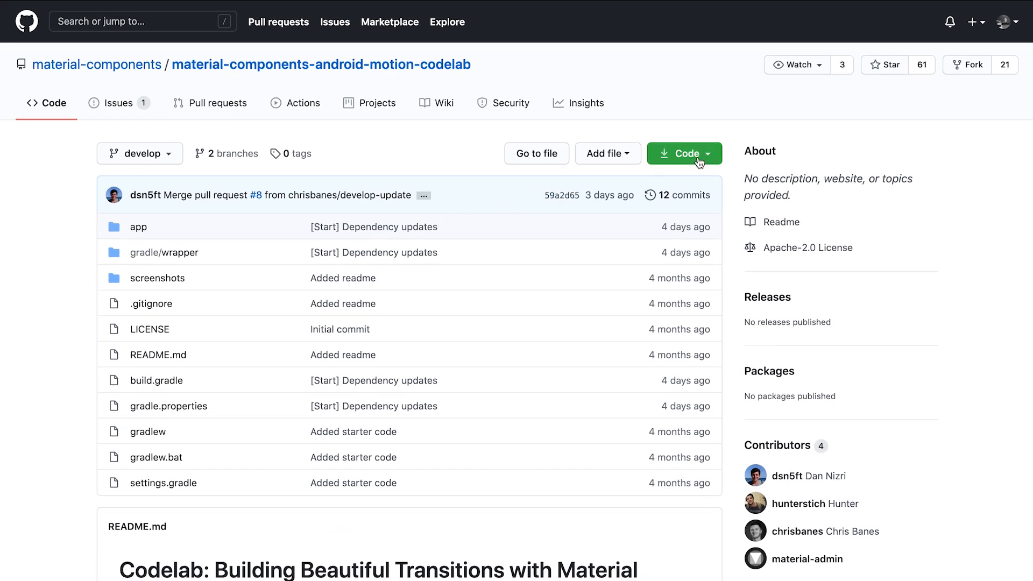
mouse_move(700, 165)
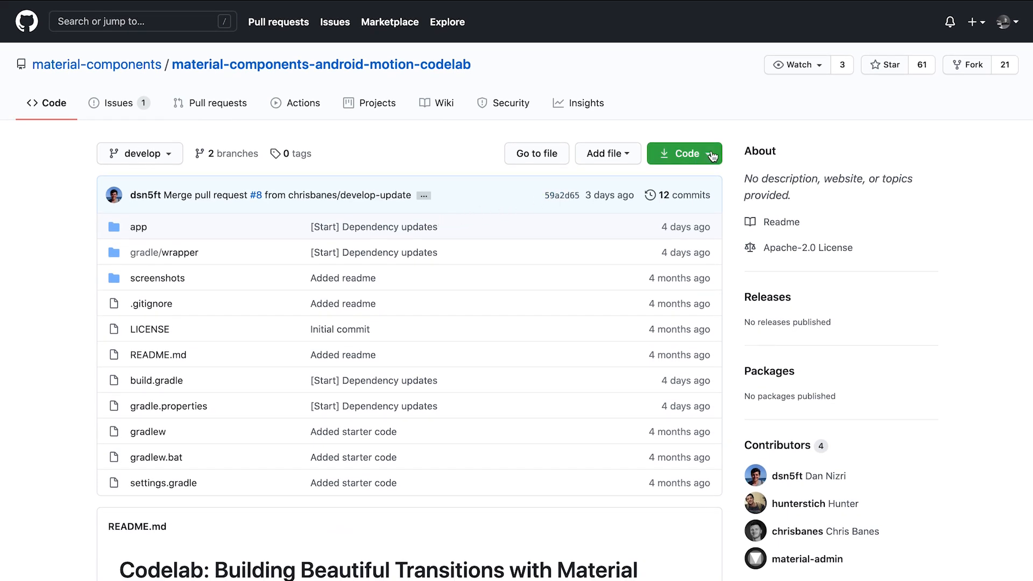
click(685, 154)
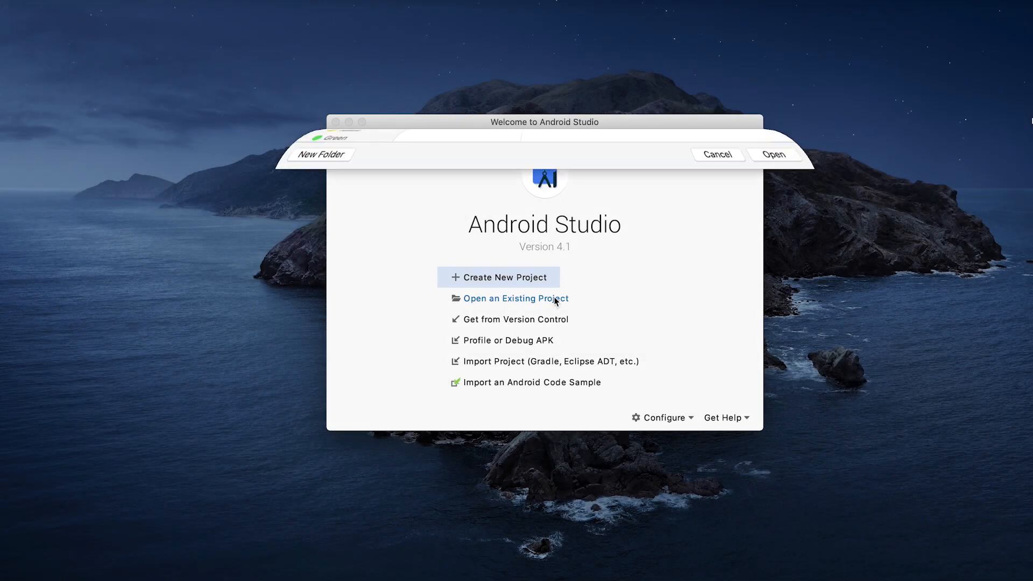
Open the existing material-components-android-motion-codelab project folder from the Welcome screen
click(516, 298)
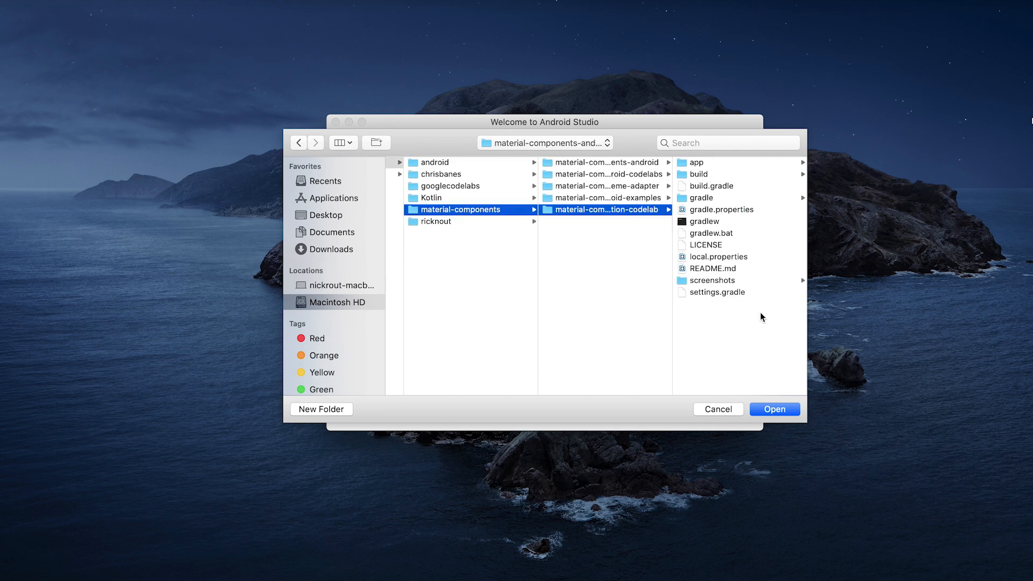
click(774, 409)
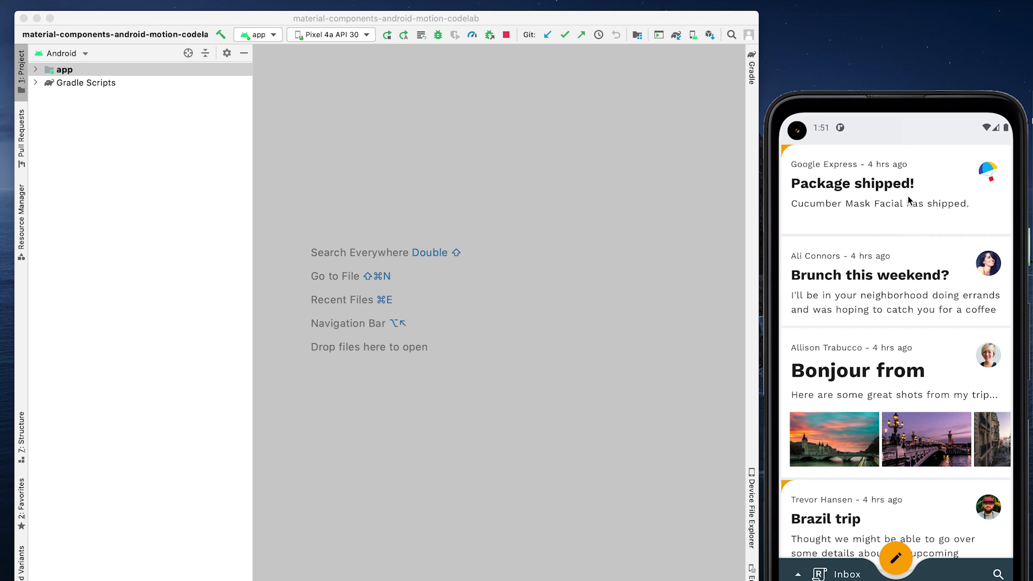
click(851, 183)
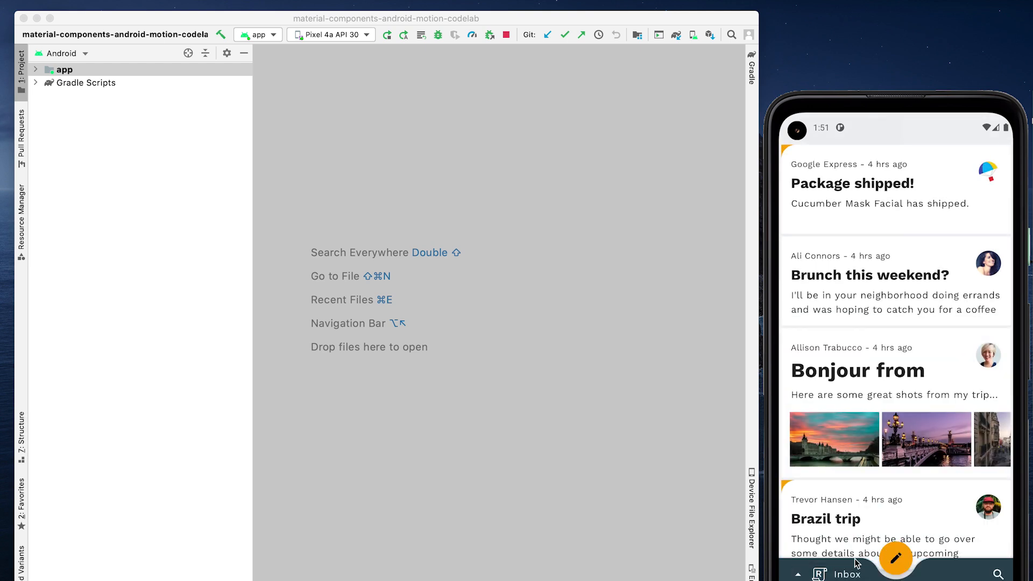
click(895, 559)
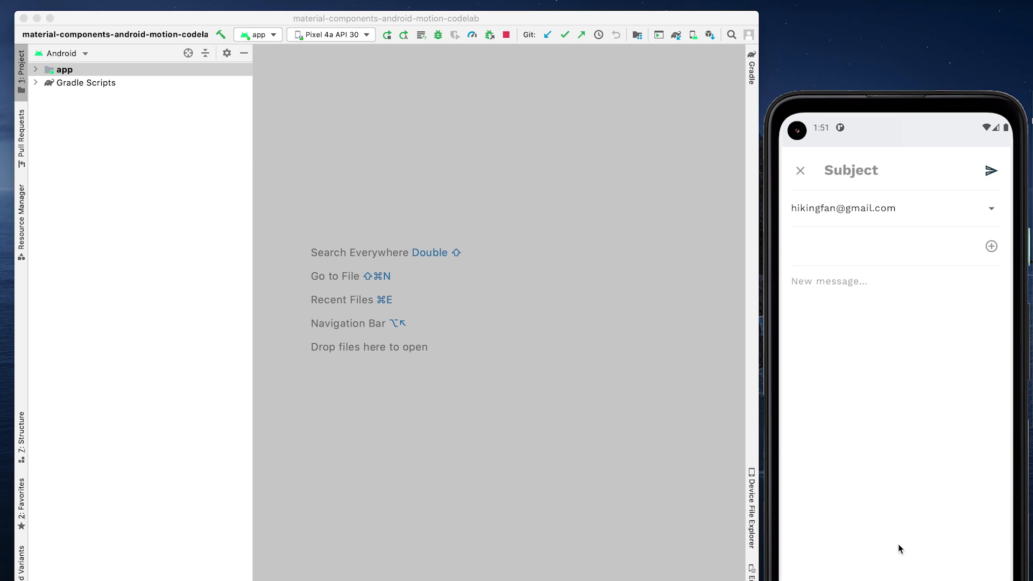
click(800, 170)
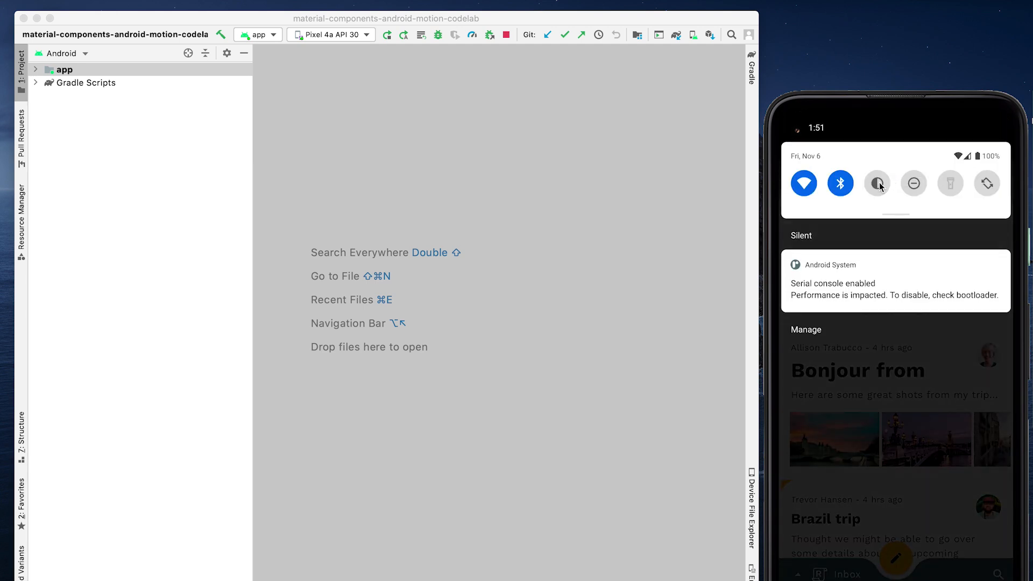
click(877, 183)
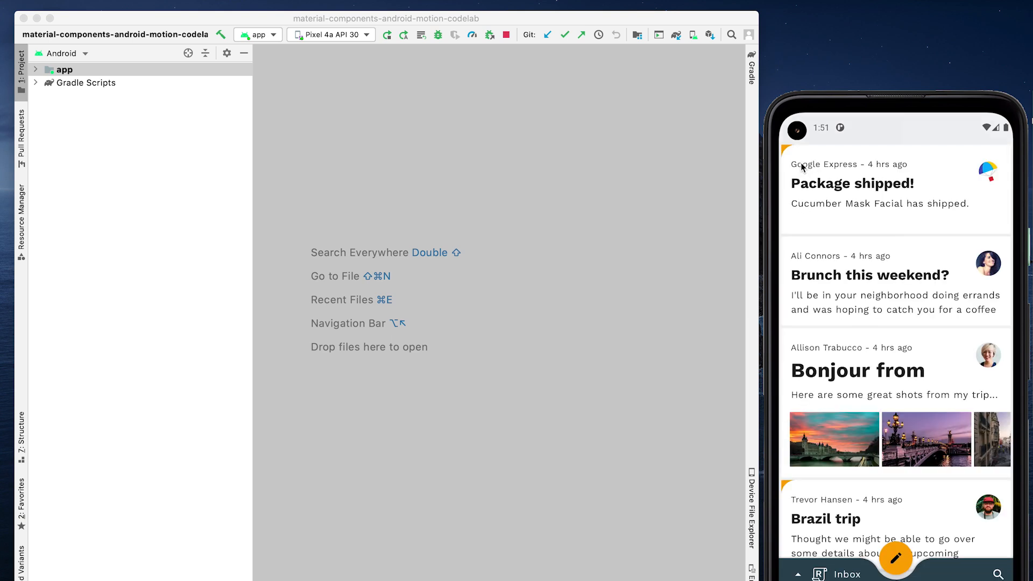
mouse_move(894, 376)
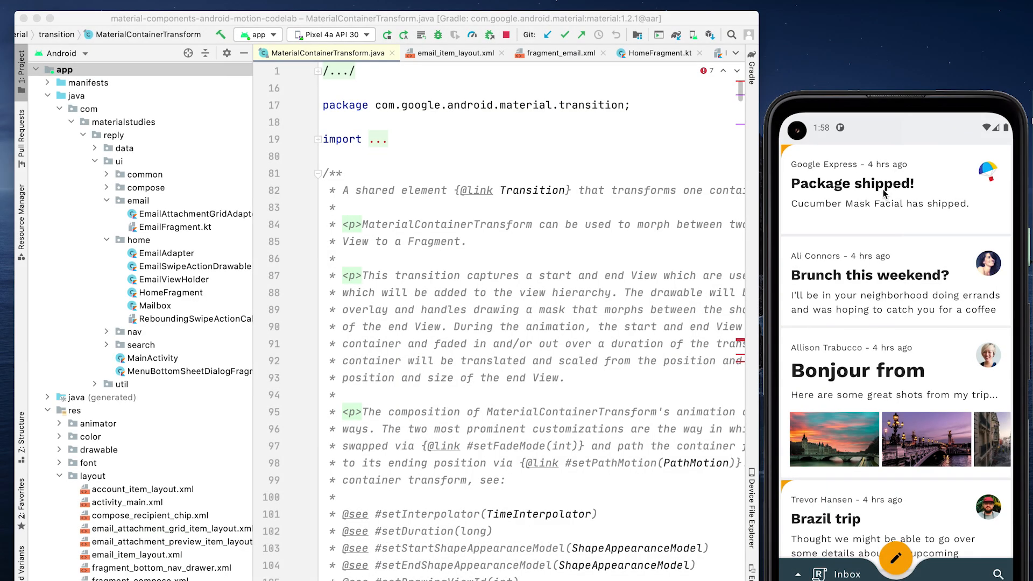
Preview an email's current transition in the emulator, then scroll MaterialContainerTransform.java to its class declaration
click(883, 184)
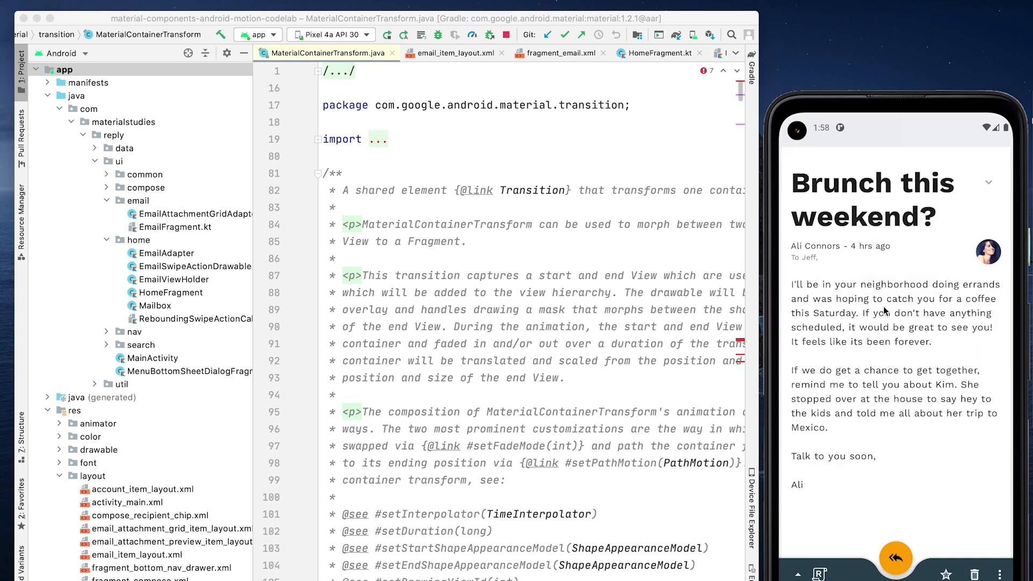
click(894, 558)
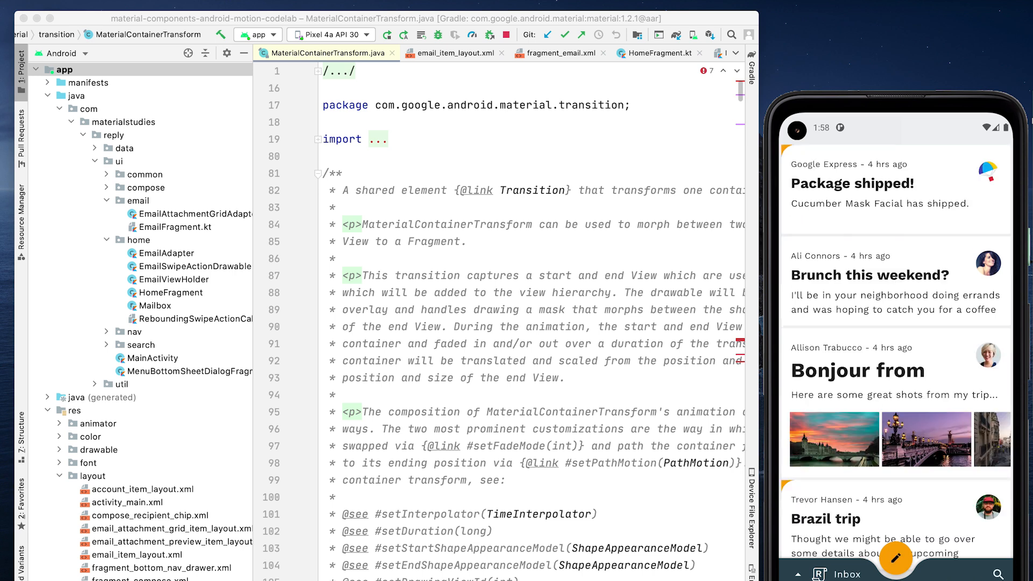
mouse_move(889, 412)
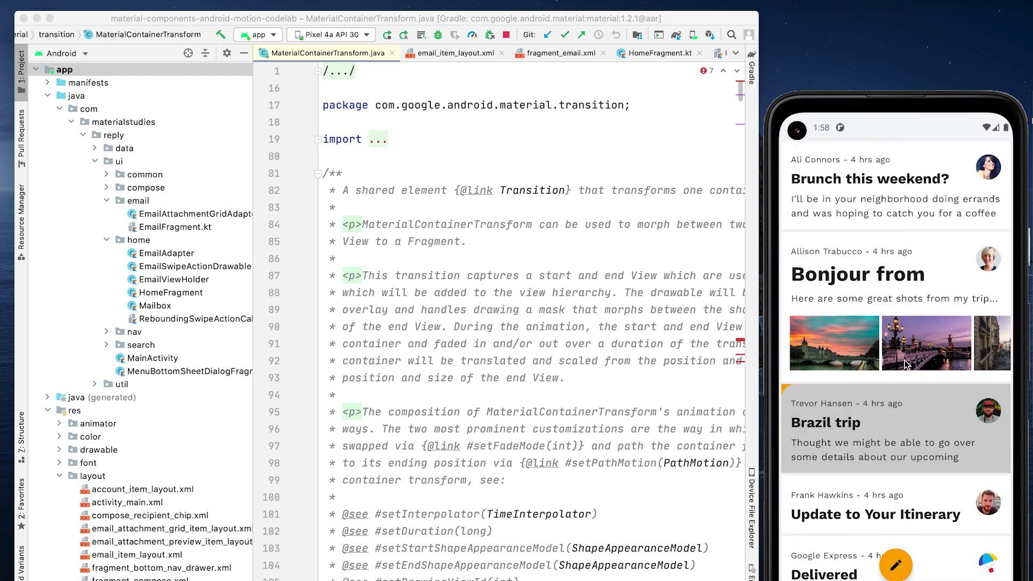
click(843, 421)
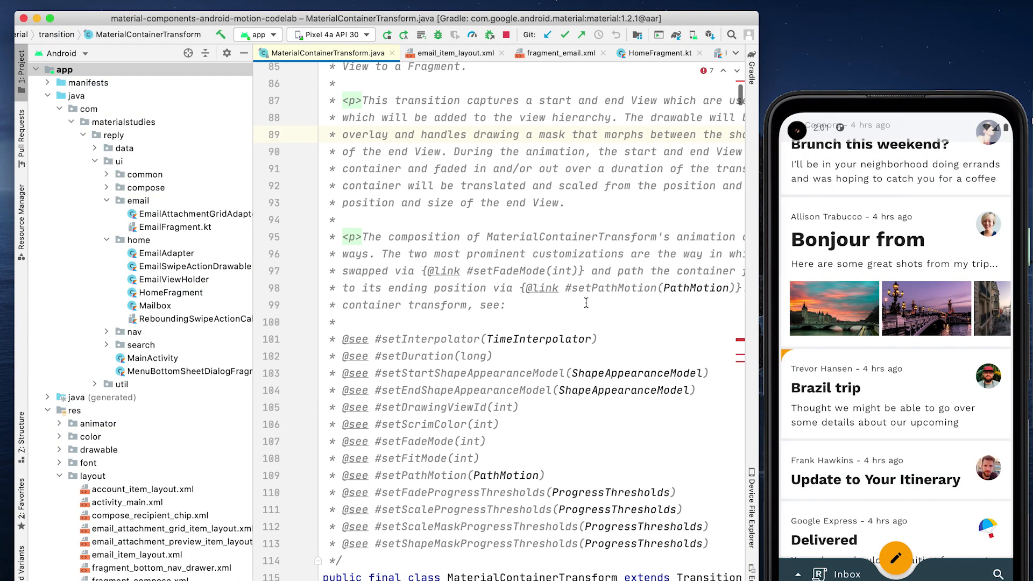
scroll(down, 3)
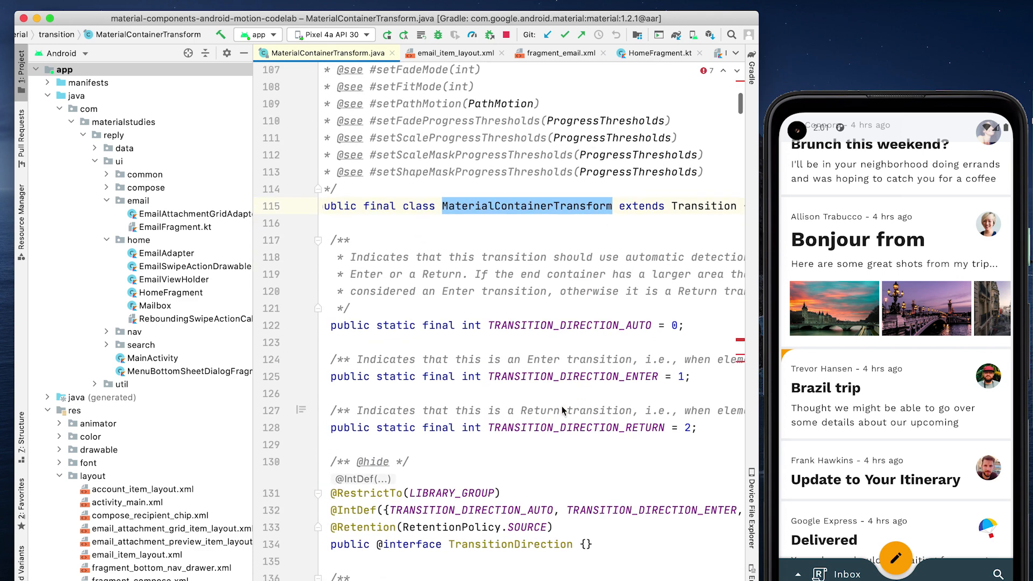
scroll(down, 3)
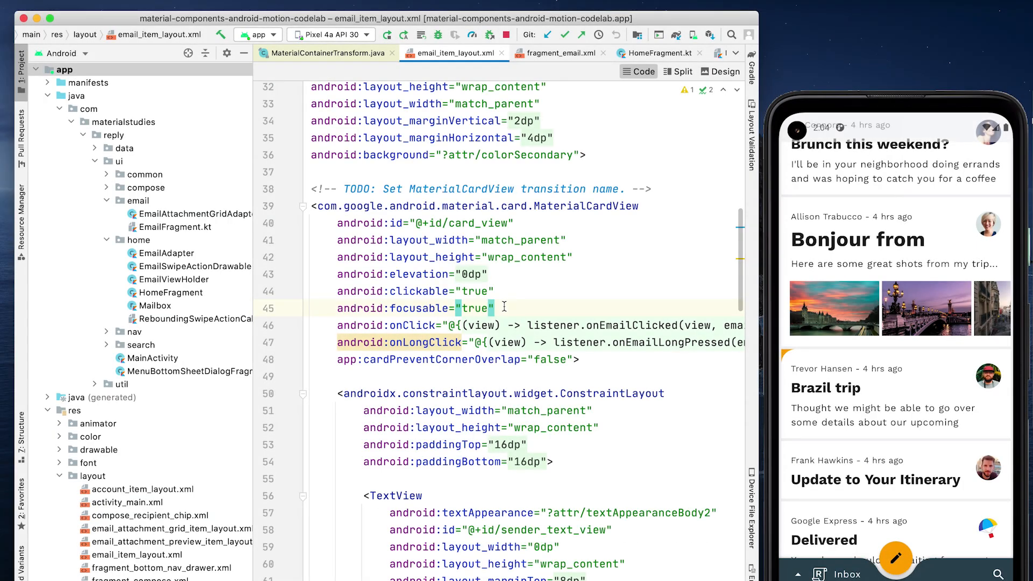
text(a)
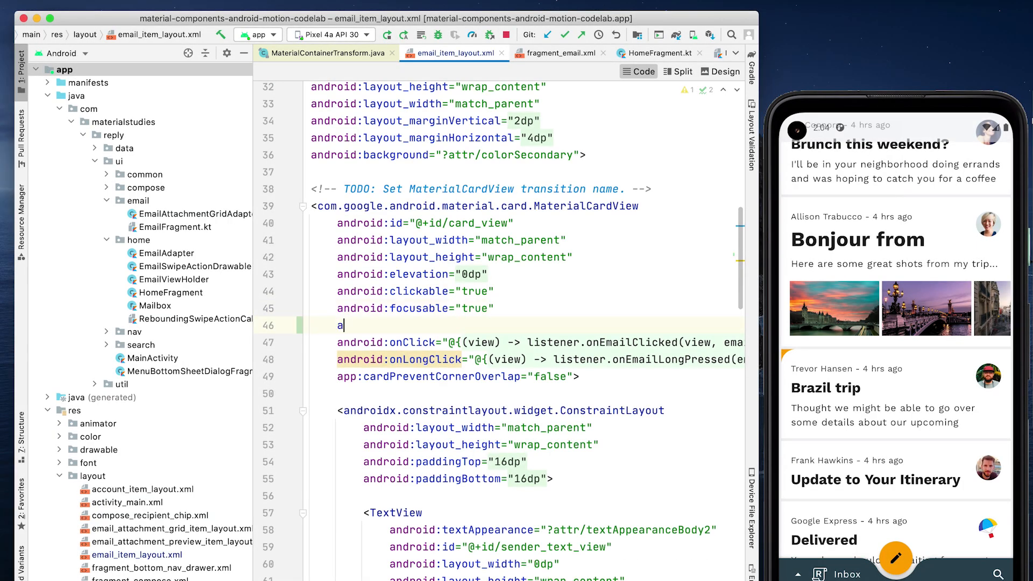
text(ndroid:)
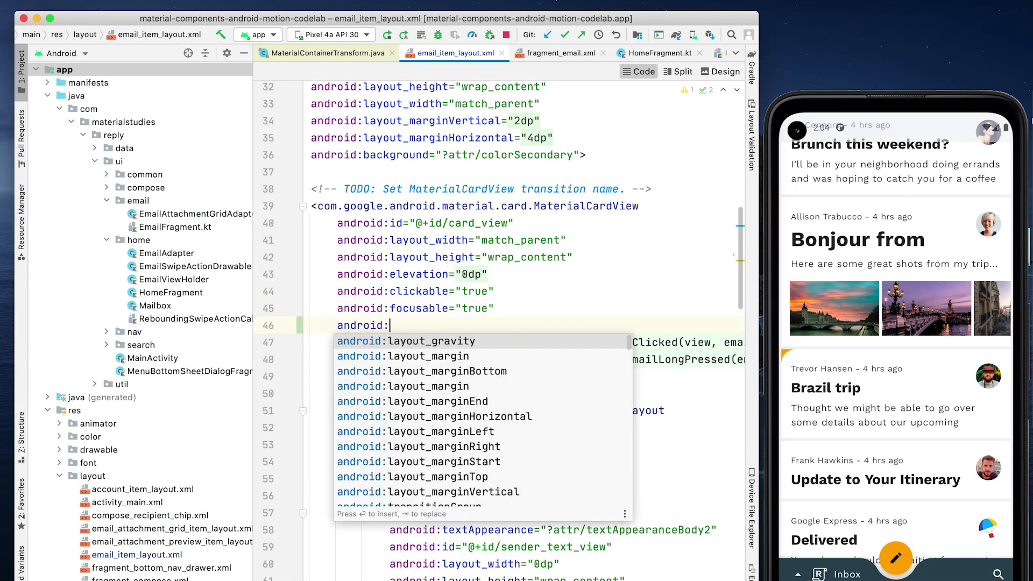
text(transitionName=)
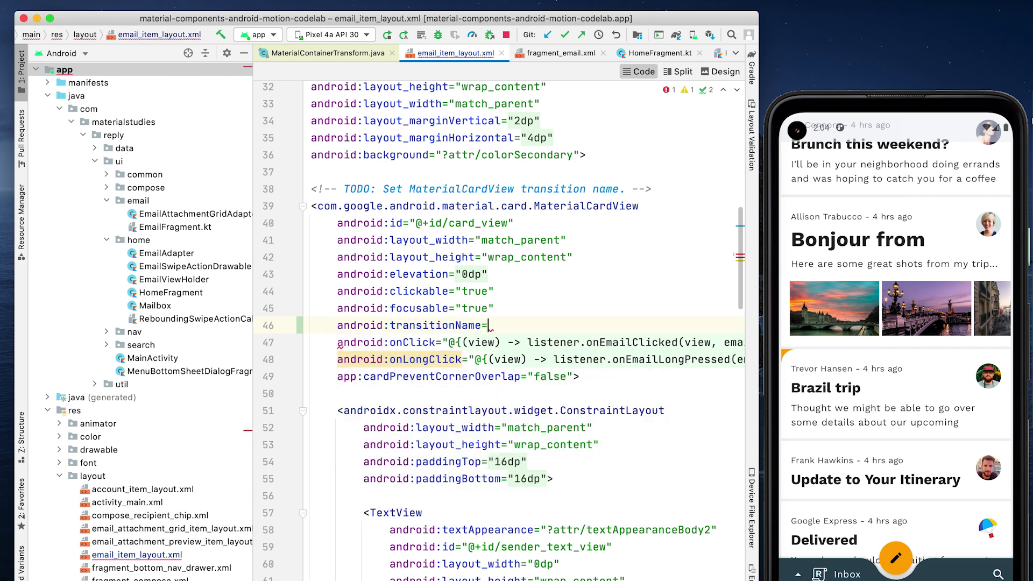
text("@{@)
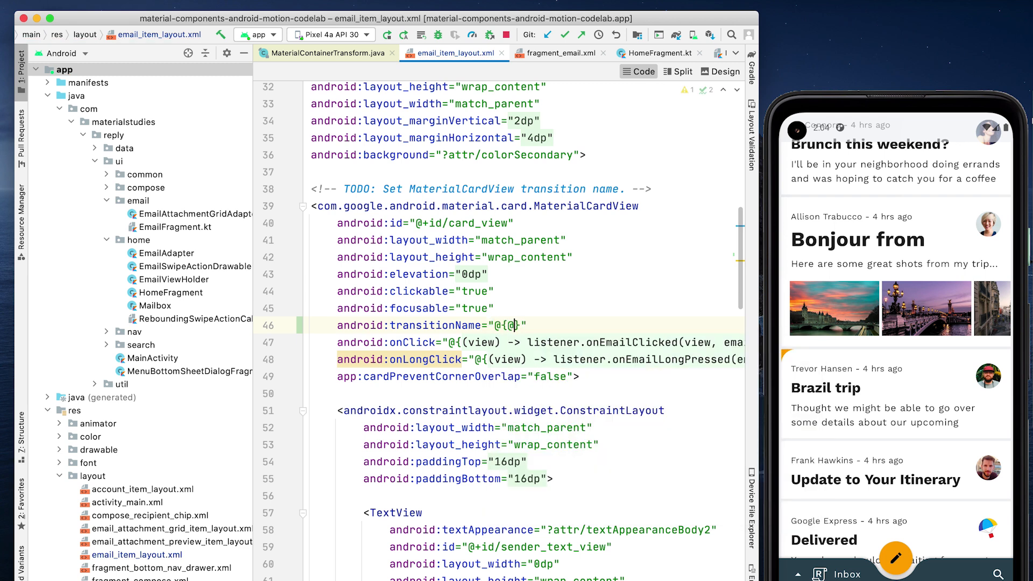
text(@string/email_)
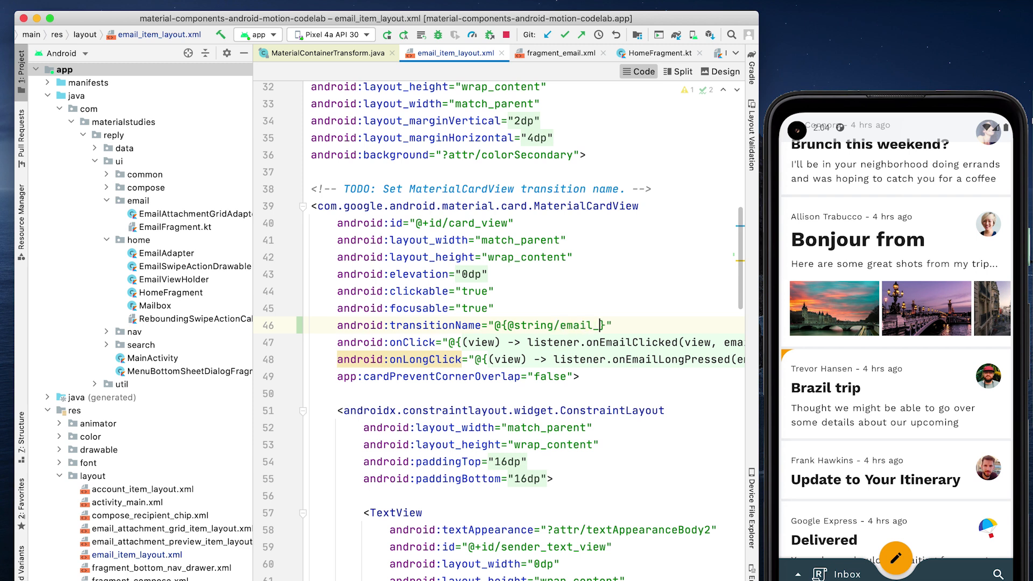
text(transition_name(email.id)
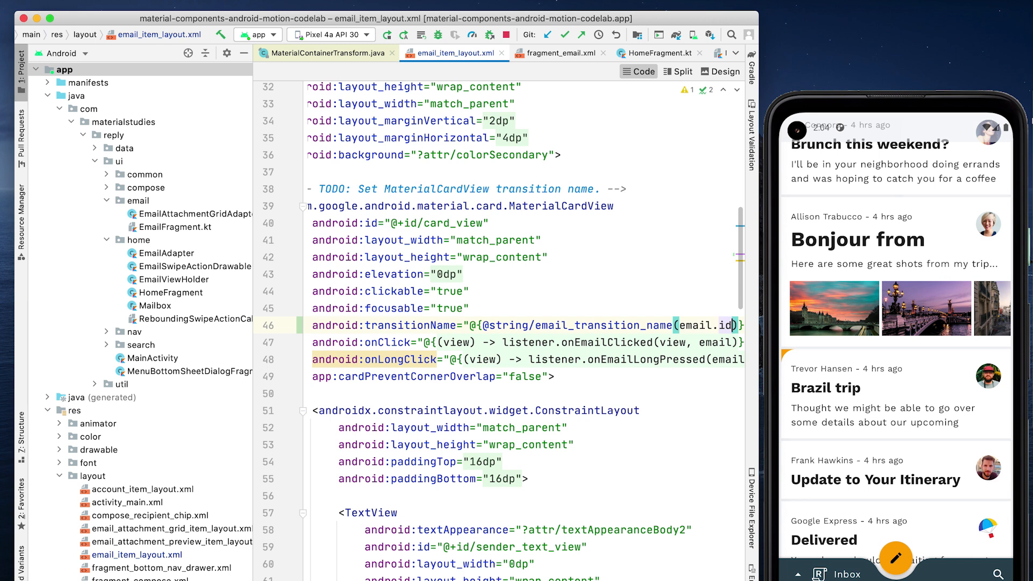
click(560, 53)
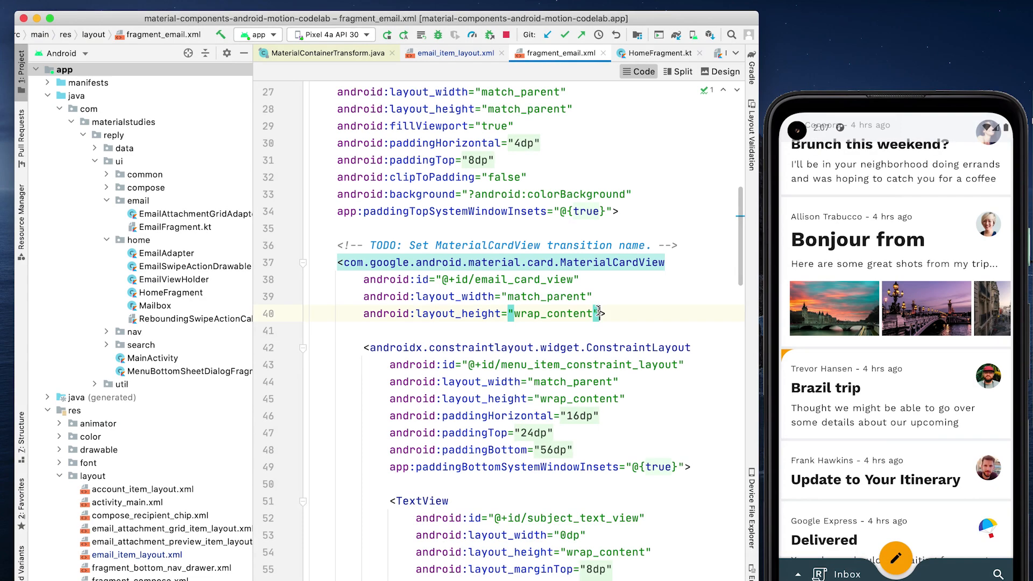
text(android:>)
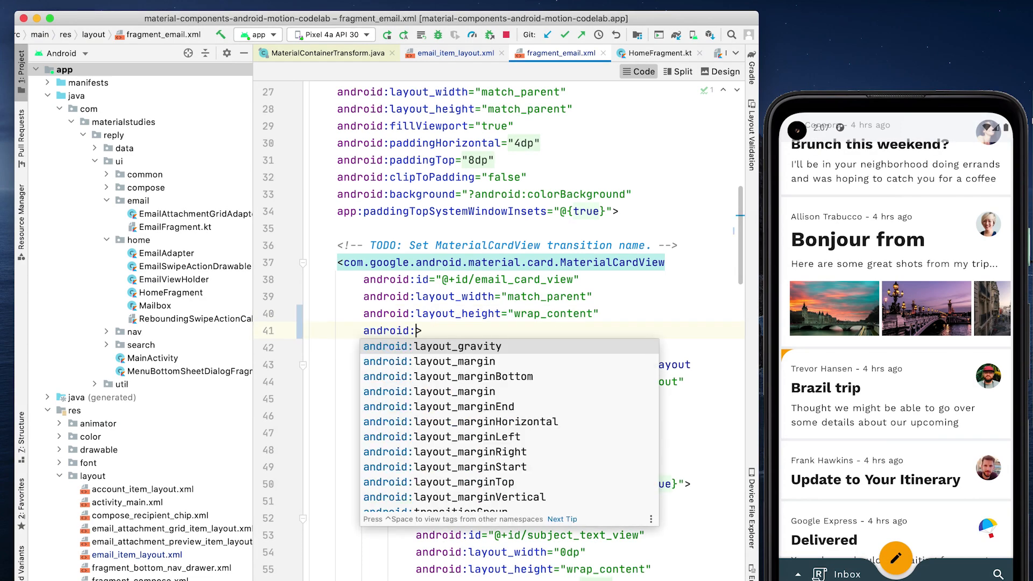
text(transitionName="@string/email_card_detail_transition_name">)
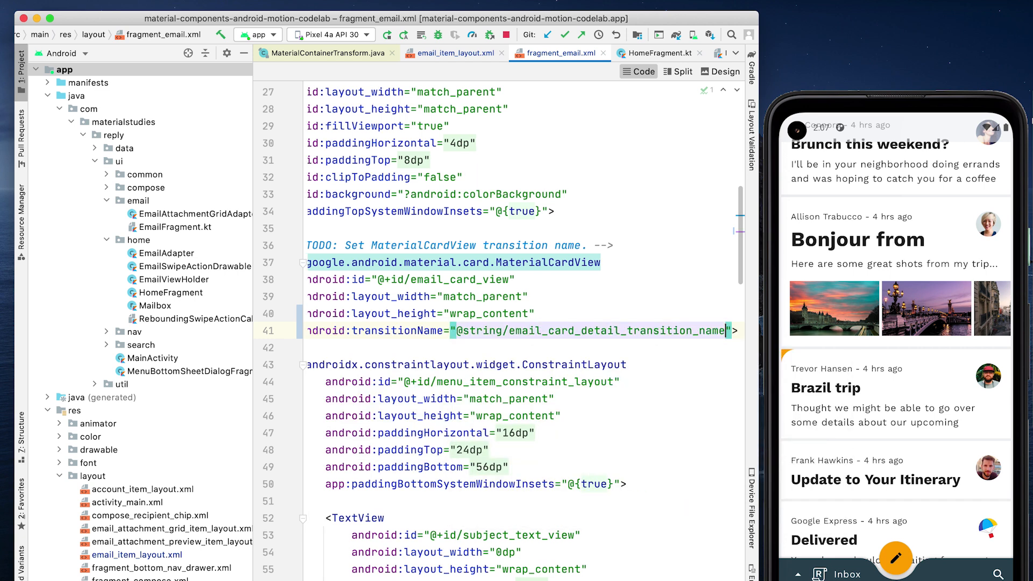
In HomeFragment.onEmailClicked, build FragmentNavigatorExtras pairing cardView with emailCardDetailTransitionName and pass extras to navigate()
click(659, 51)
text(val emailCa)
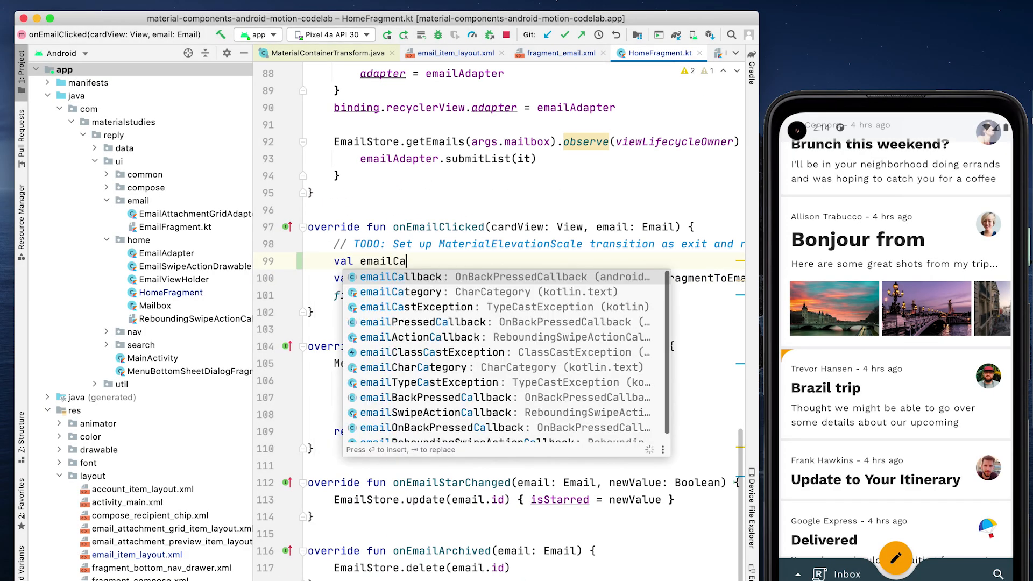
text(rdDetail)
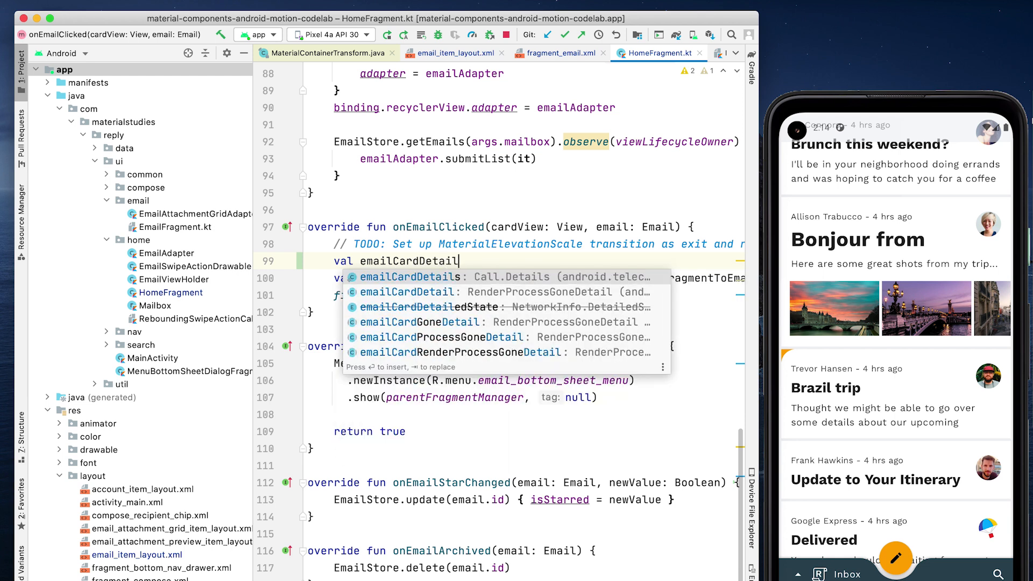
text(TransitionName = getString(R.string.email_ca)
text(val extras =)
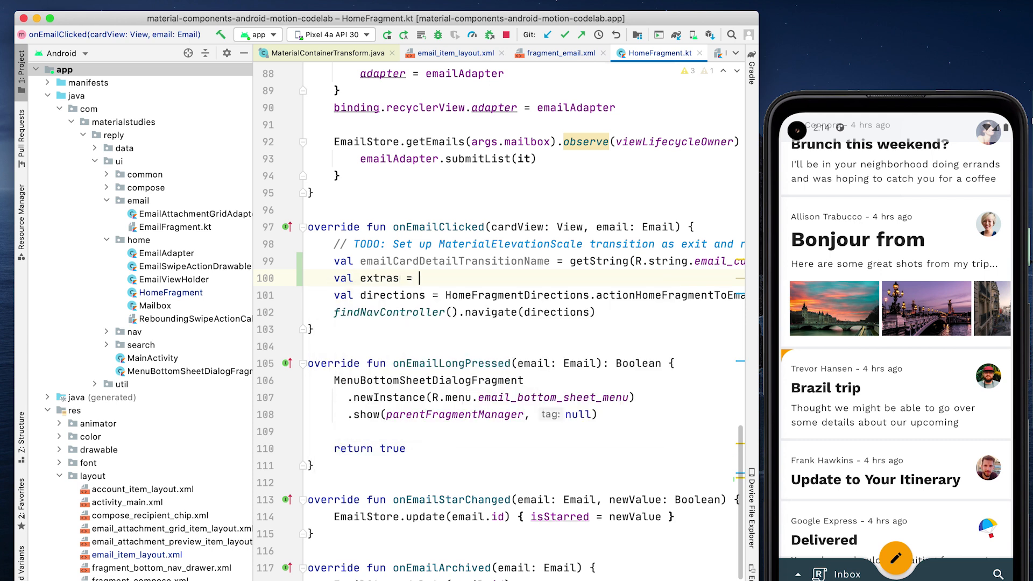
text(FragmentNavigatorExtras(cardView to)
click(465, 312)
text(,)
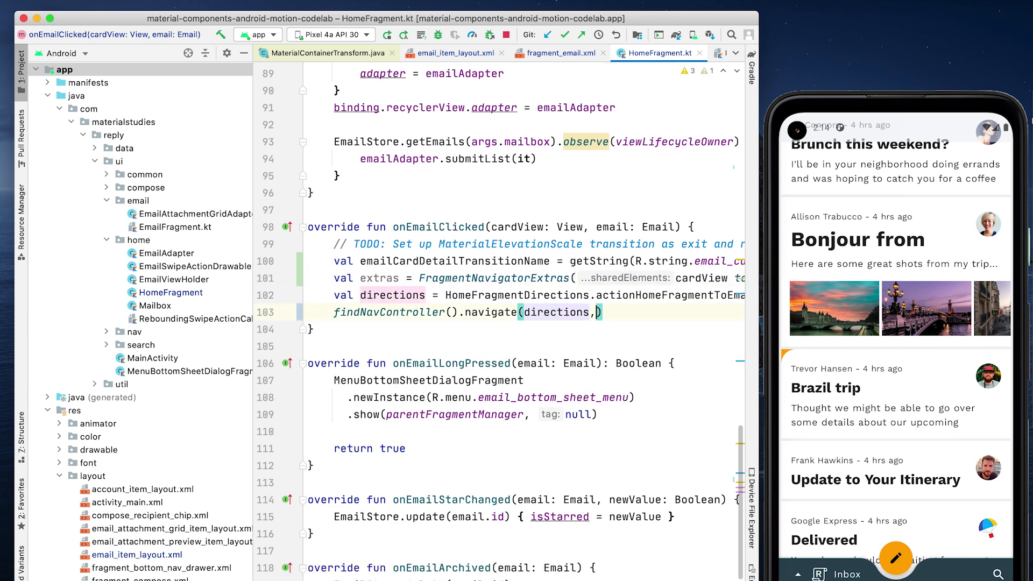
text(extras)
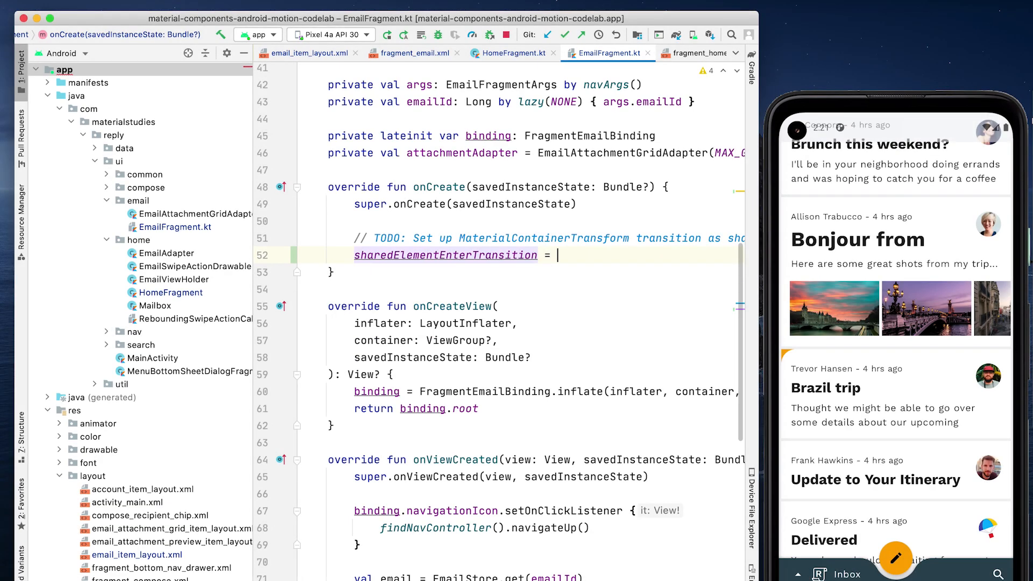
Set EmailFragment's sharedElementEnterTransition to MaterialContainerTransform().apply with drawingViewId, duration, transparent scrim and surface colors
text(MaterialContainerTransform)
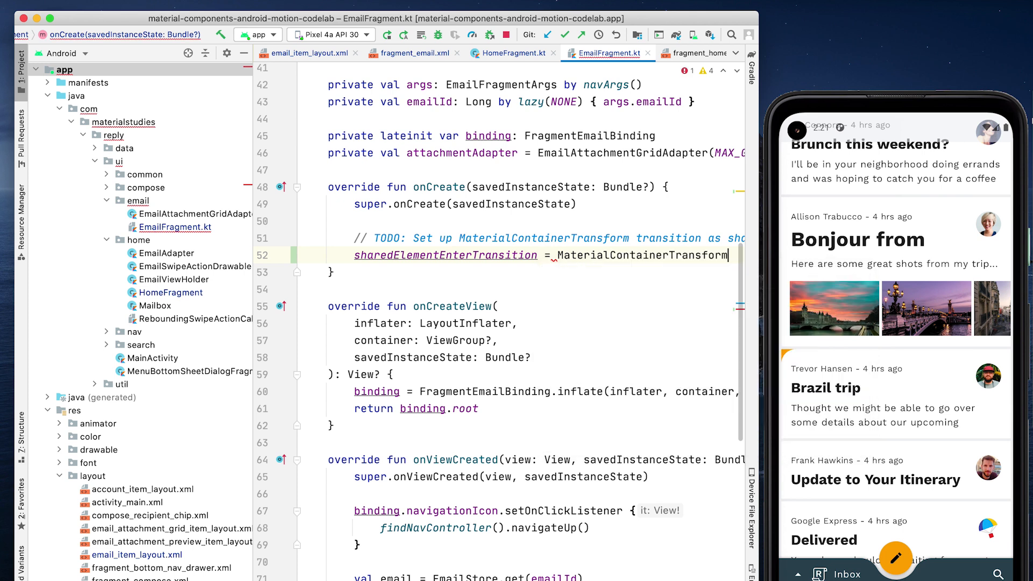
text(().apply {)
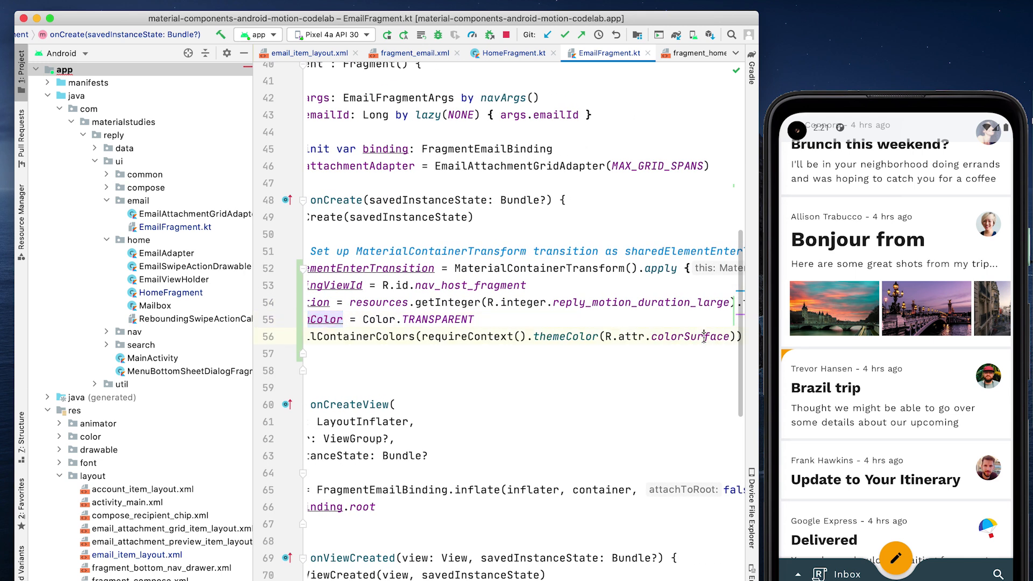
double_click(691, 336)
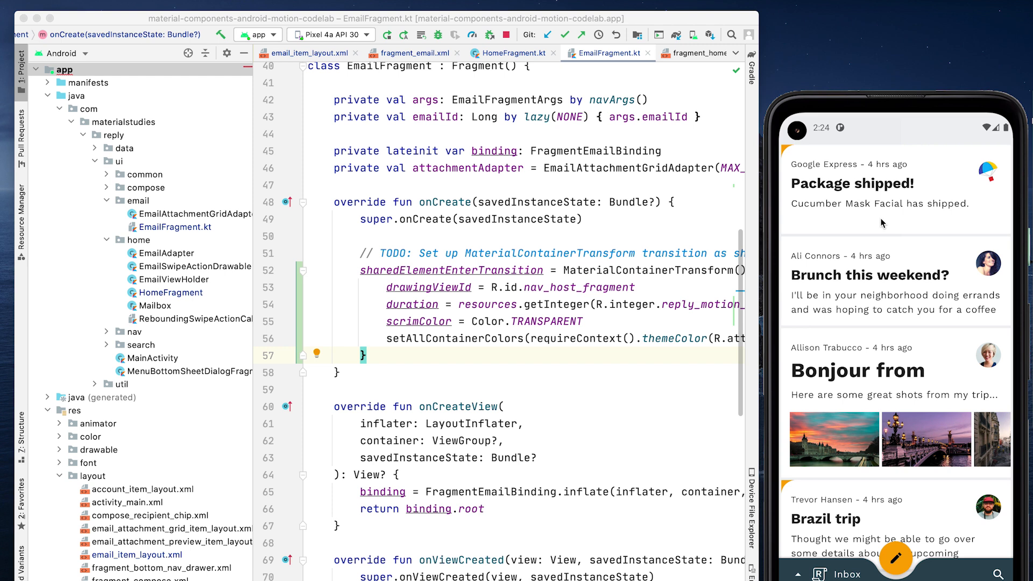
click(879, 187)
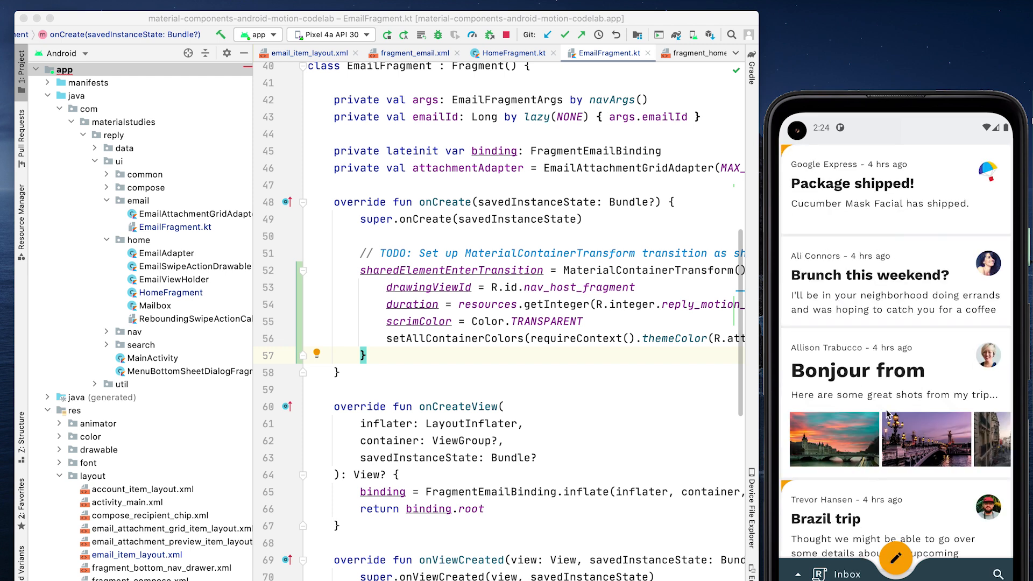
click(870, 276)
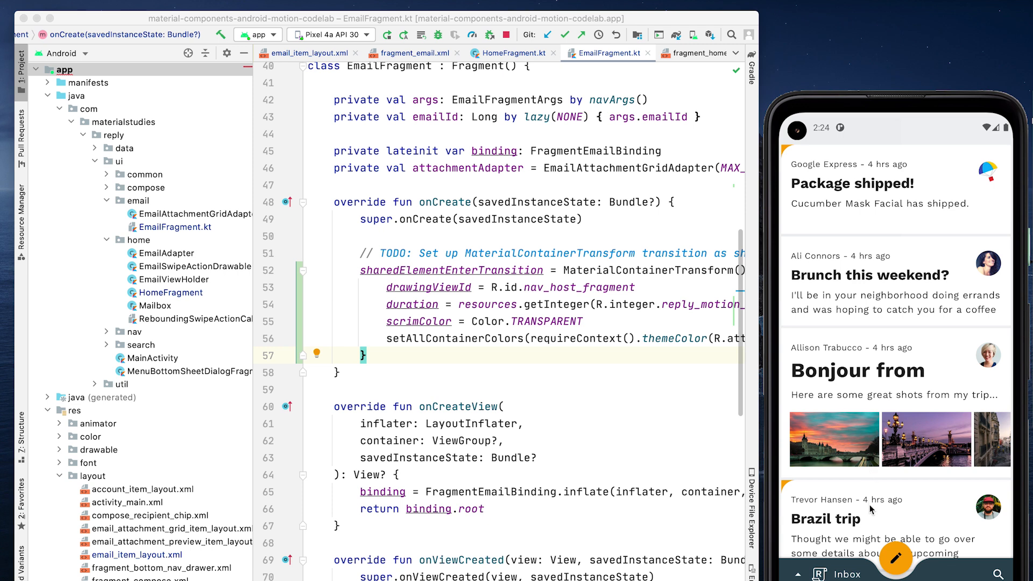
click(827, 518)
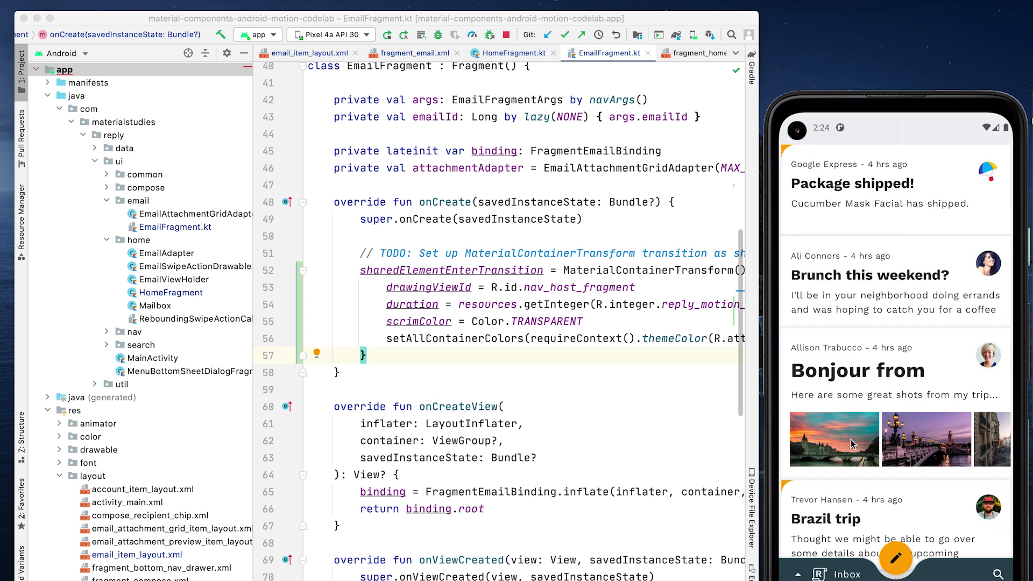
mouse_move(867, 414)
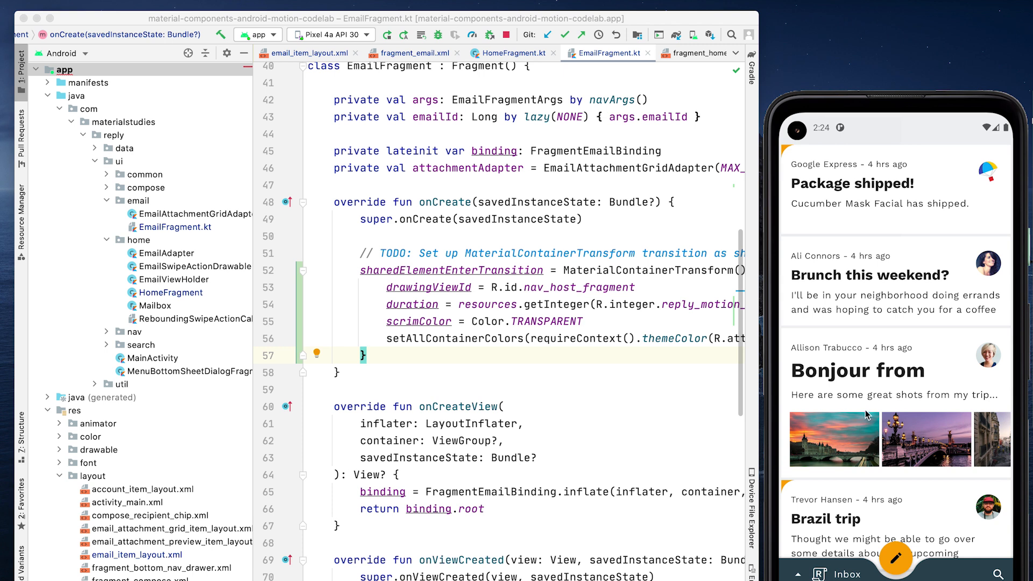
click(857, 369)
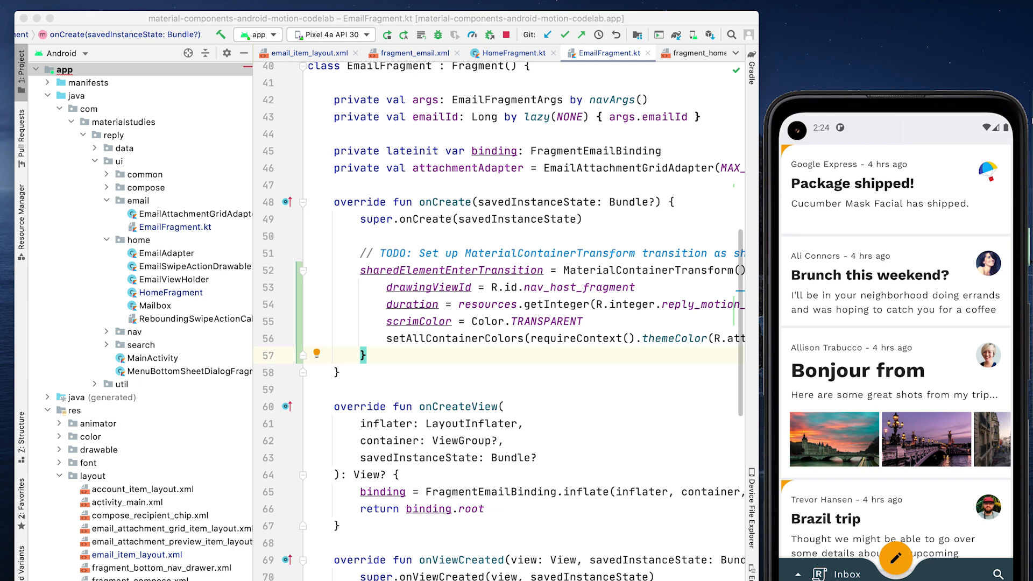
In HomeFragment.onViewCreated, add postponeEnterTransition() and view.doOnPreDraw { startPostponedEnterTransition() }
click(510, 53)
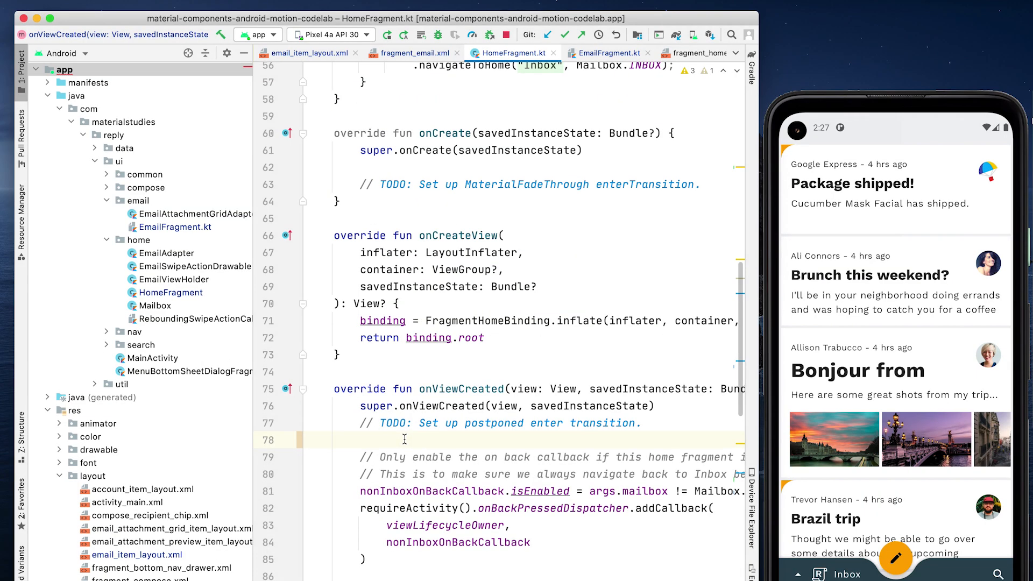
text(postponeEnterTransition()
text(v)
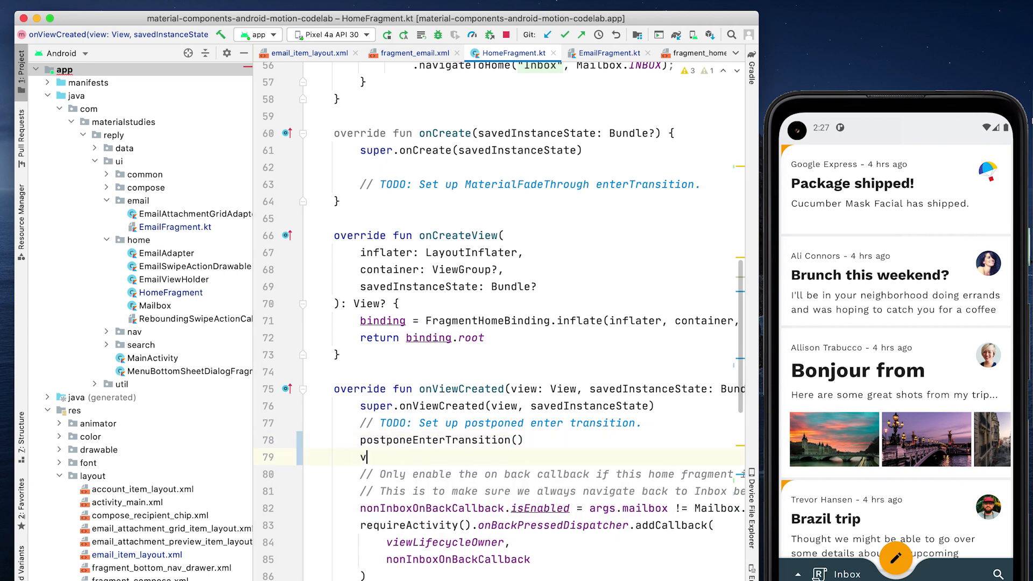
text(iew.doOnPreDraw {)
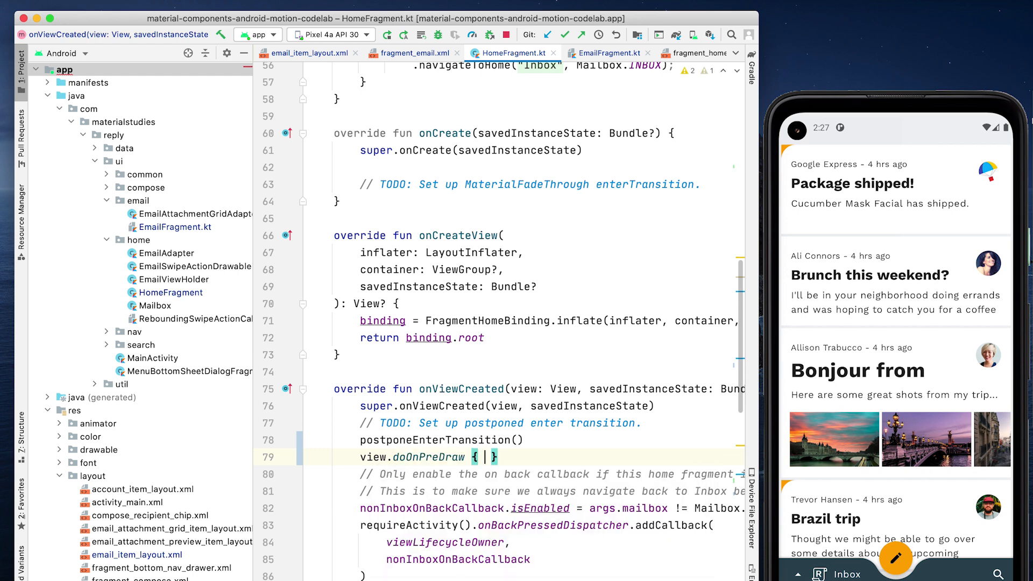
text(startPostponedEnterTransition())
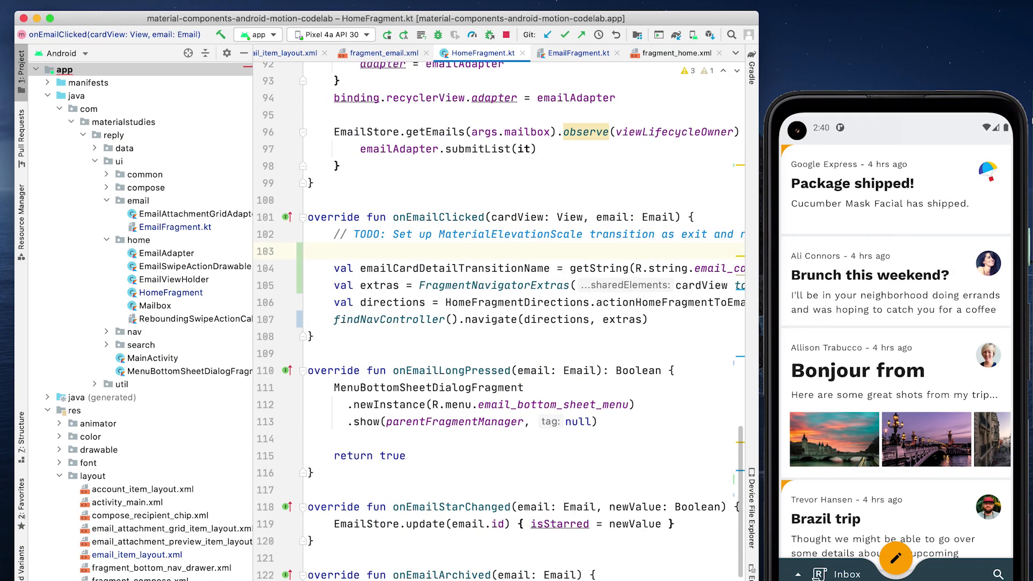
Set exitTransition to MaterialElevationScale(false) with duration from an R.integer reply_motion resource
text(exitTransition =)
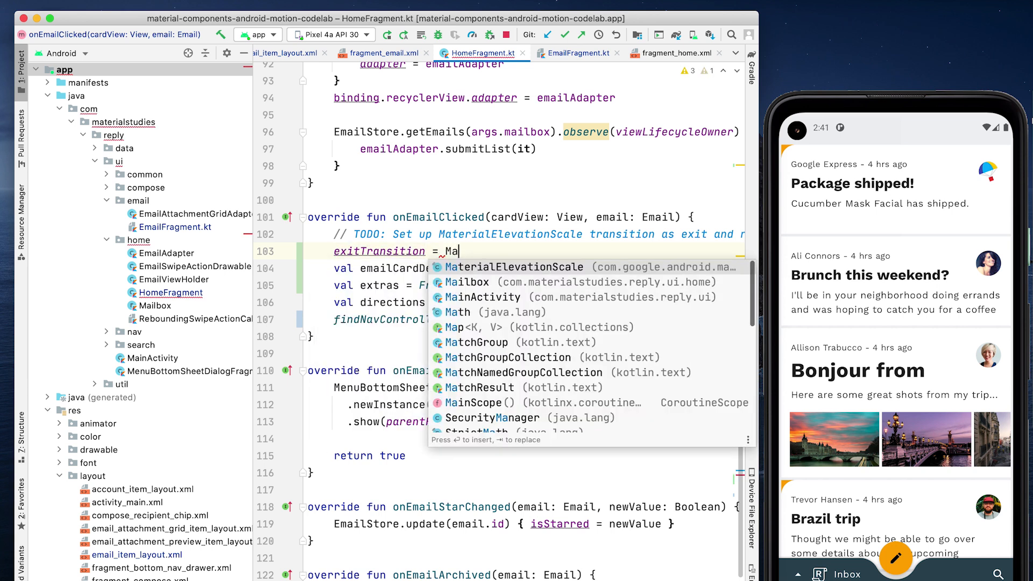
text(MaterialElevationScale(t)
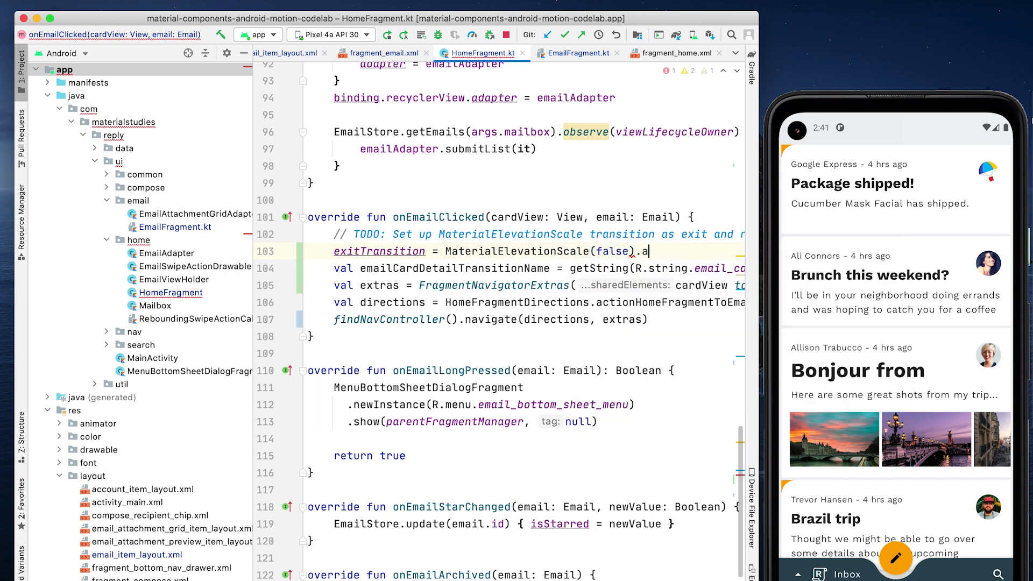
text(duration =)
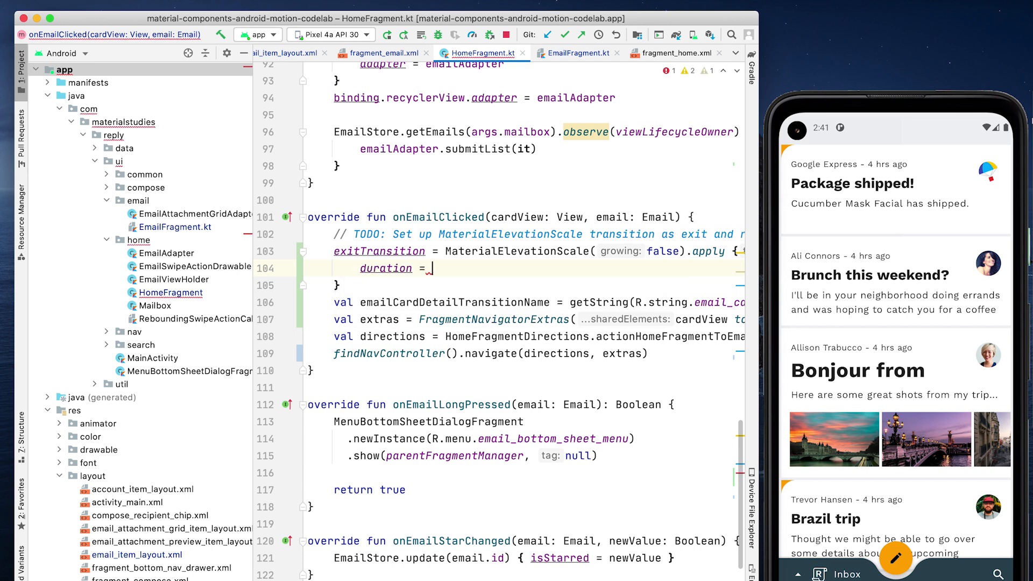
text(resources.getInteger()
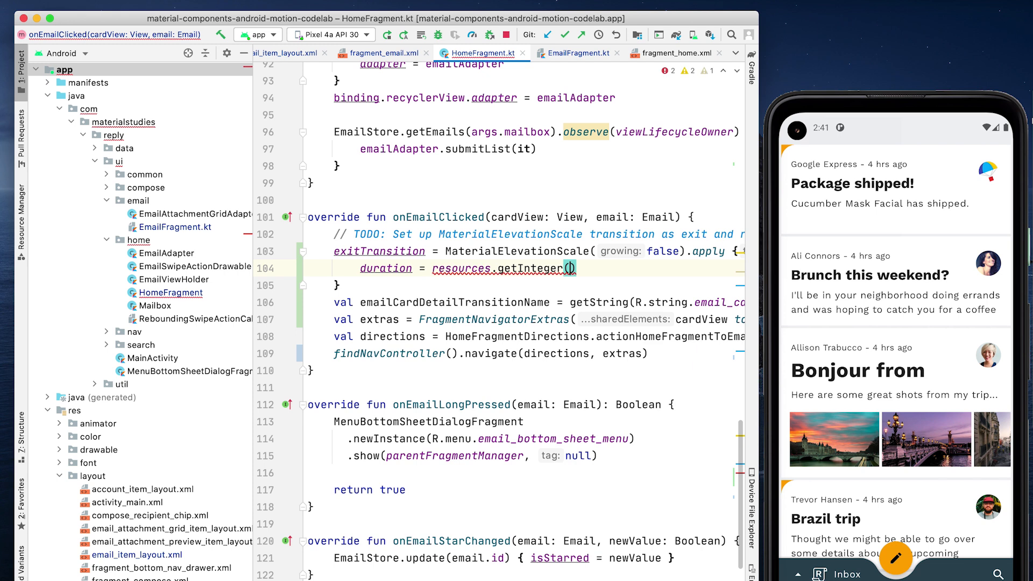
text(R.integer.reply_motion_durat)
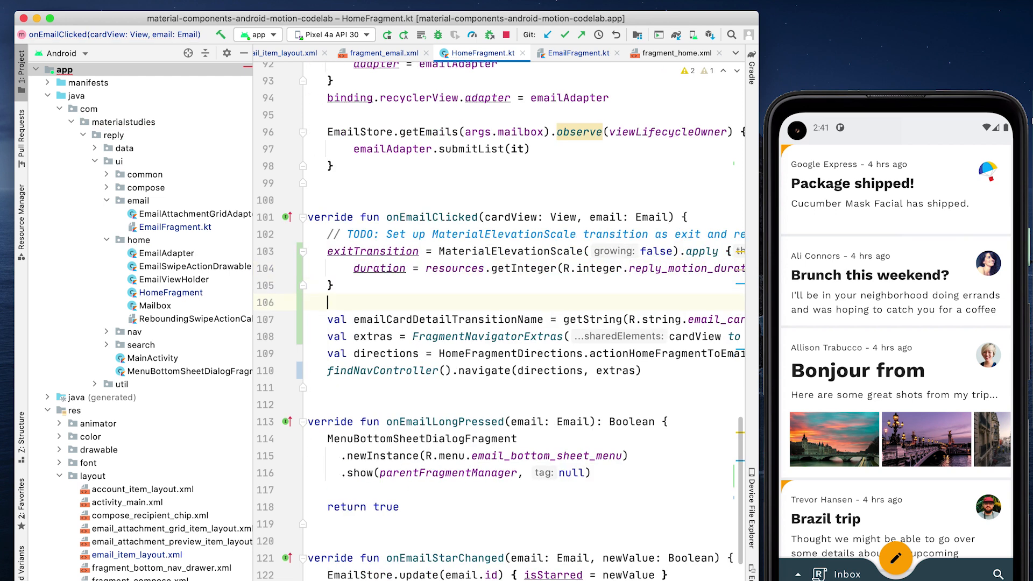
Add a matching reenterTransition using MaterialElevationScale(true) with the same integer-resource duration
text(reenterTransition = MaterialElevationScale(true).apply {)
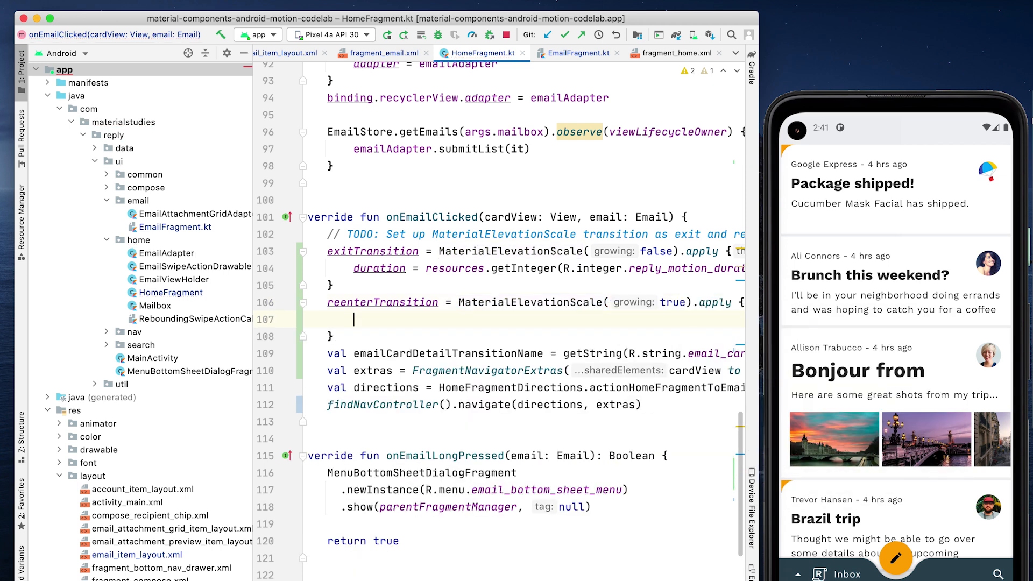
text(duration =)
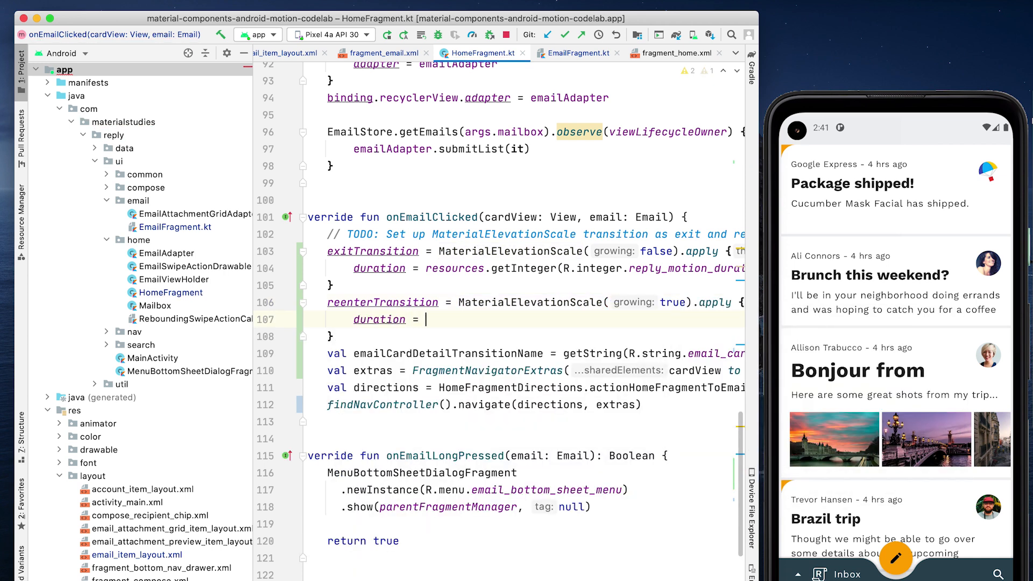
text(resources.)
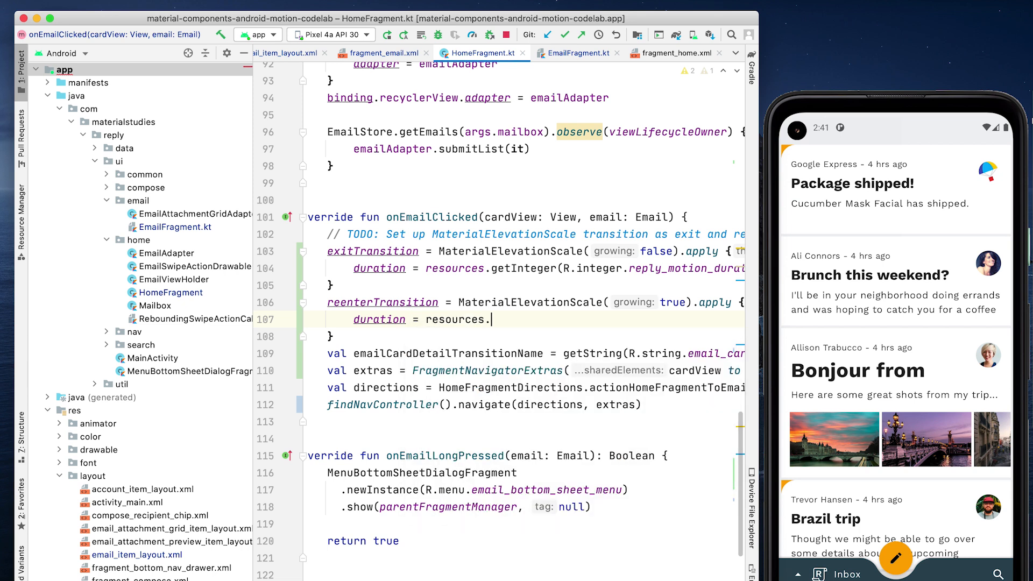
text(getInteger(R.integer.reply_motion_)
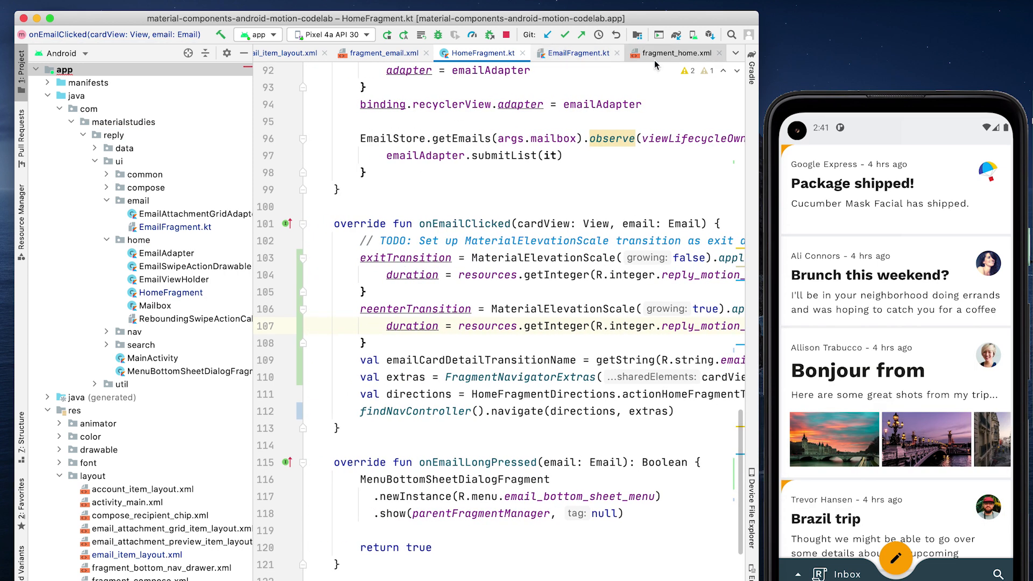
Add android:transitionGroup="true" to the home RecyclerView in fragment_home.xml and rerun the app
click(673, 52)
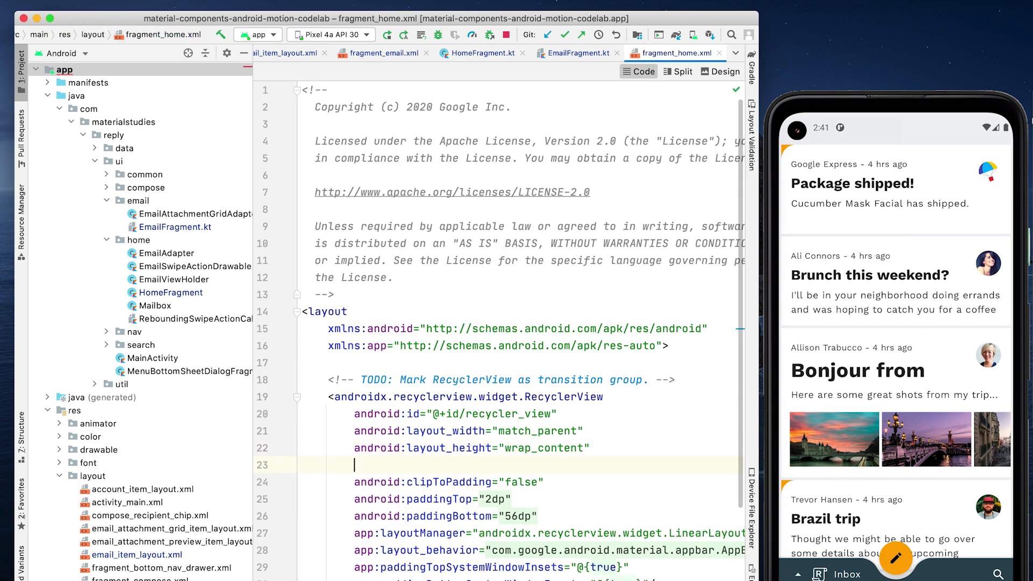
text(android:transitionGroup="true)
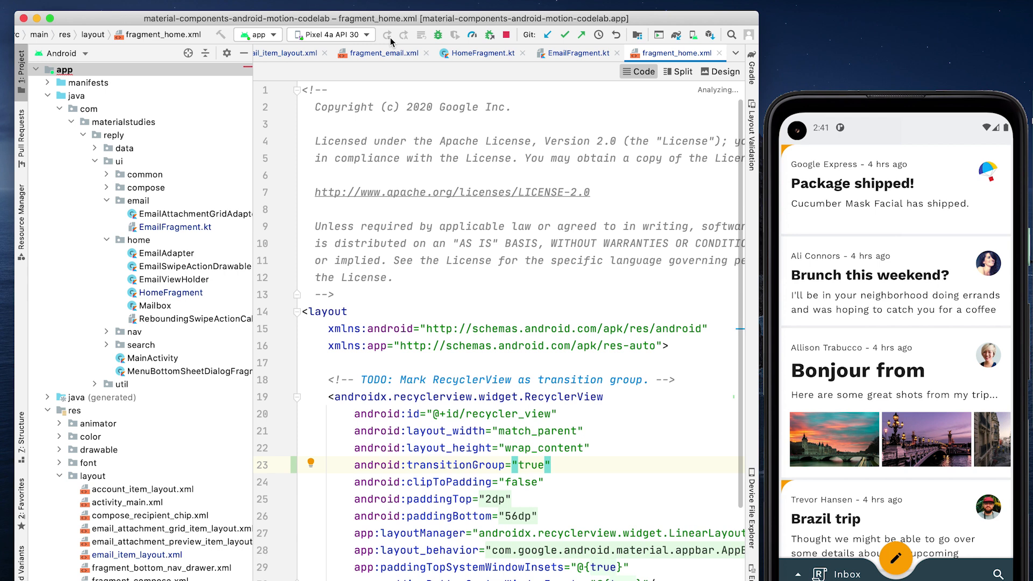
click(386, 34)
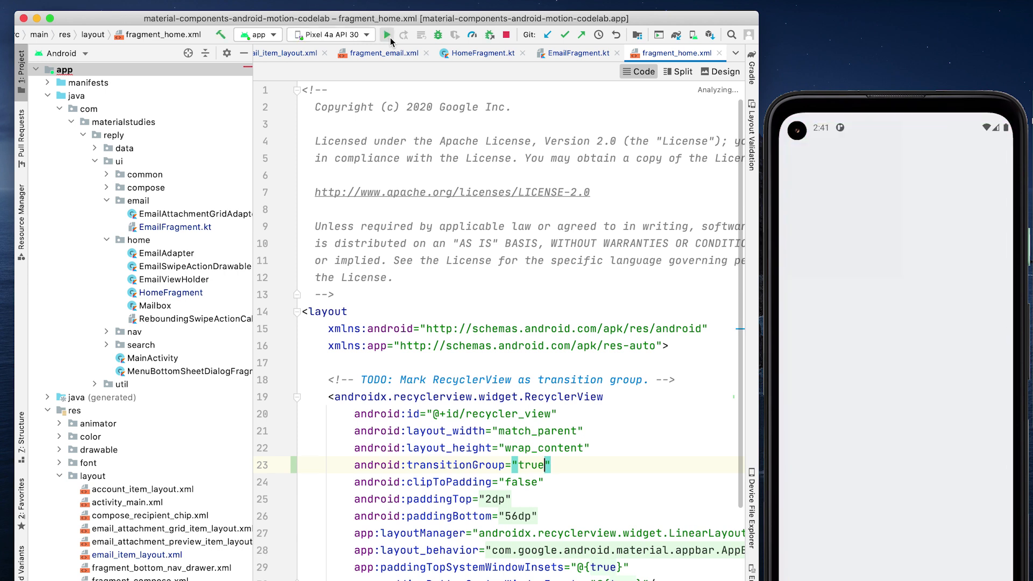
click(387, 34)
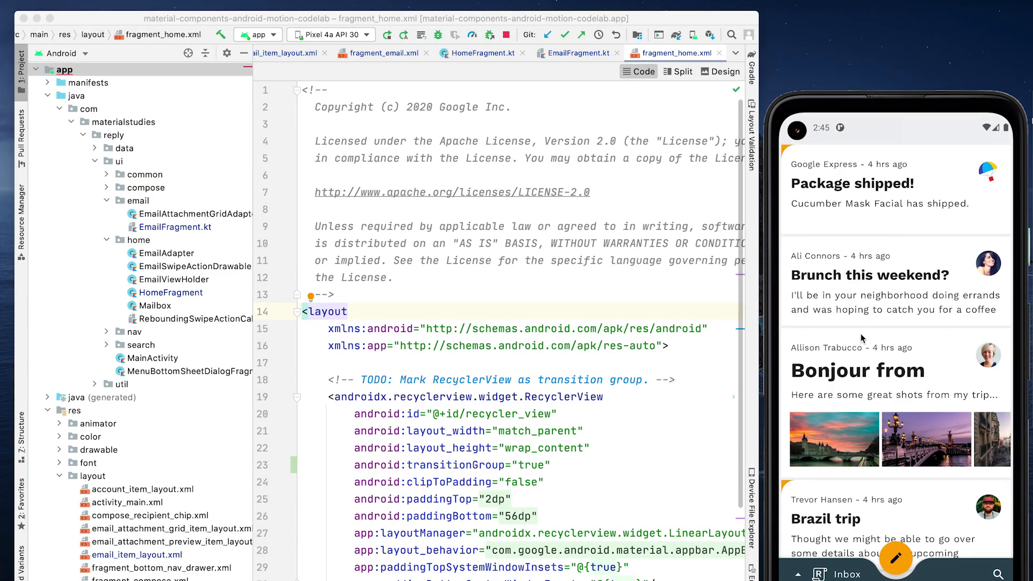
click(869, 280)
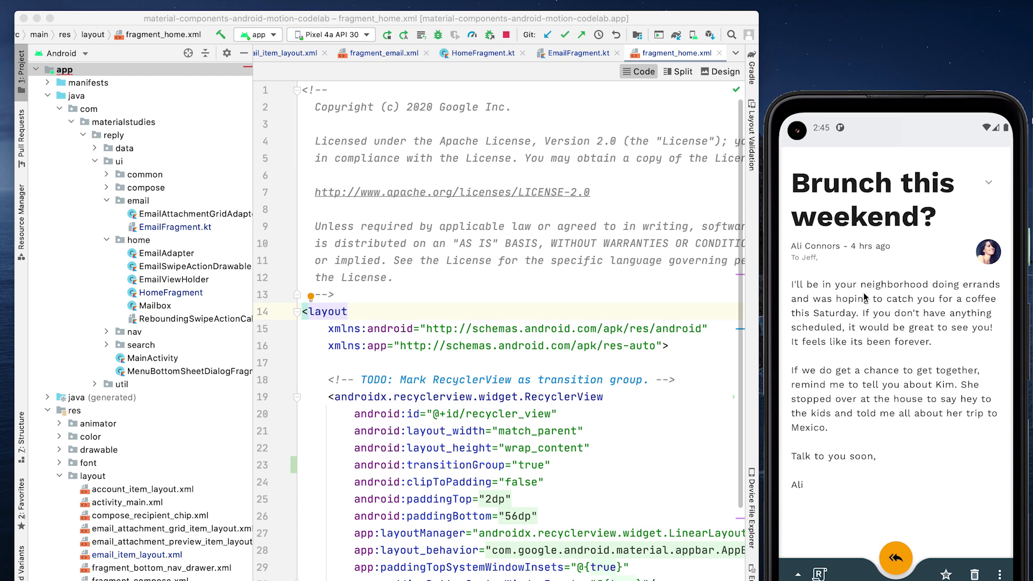
click(895, 558)
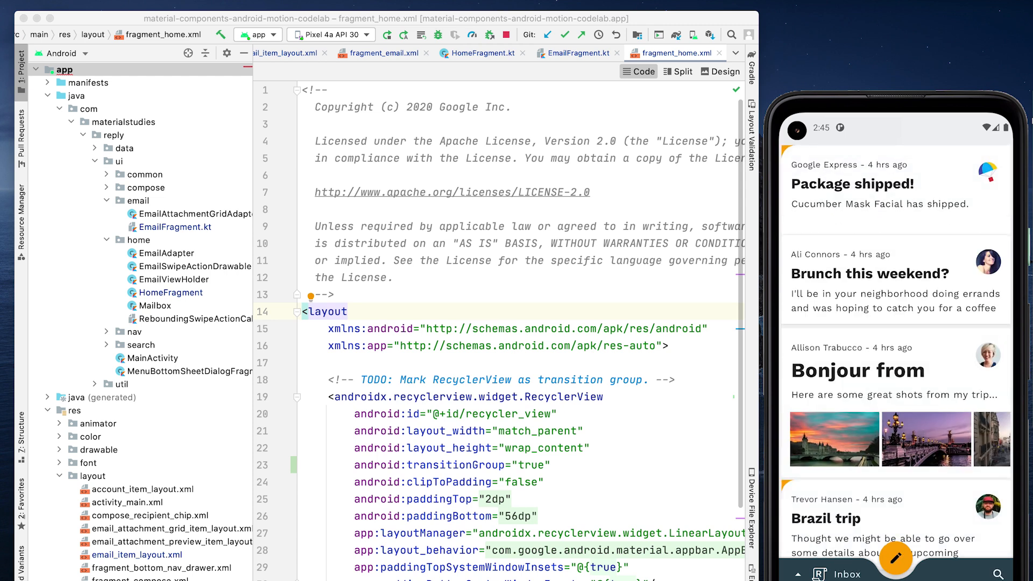
click(857, 369)
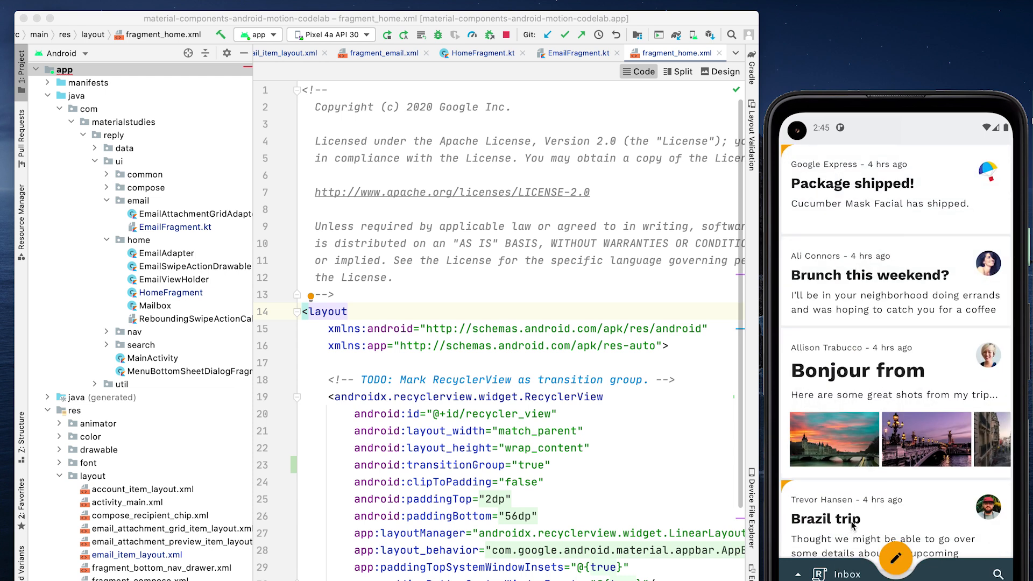
click(846, 519)
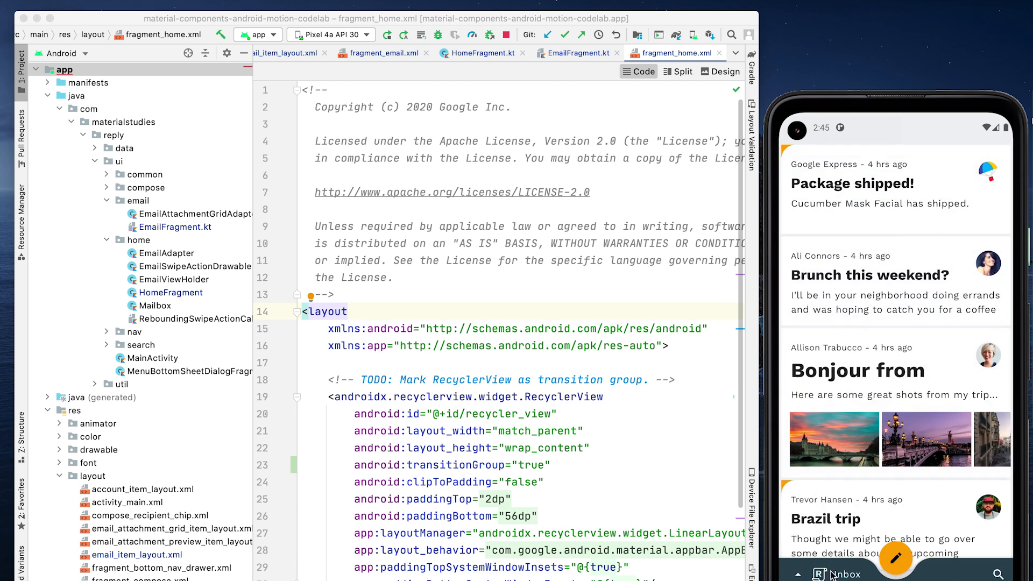
click(857, 191)
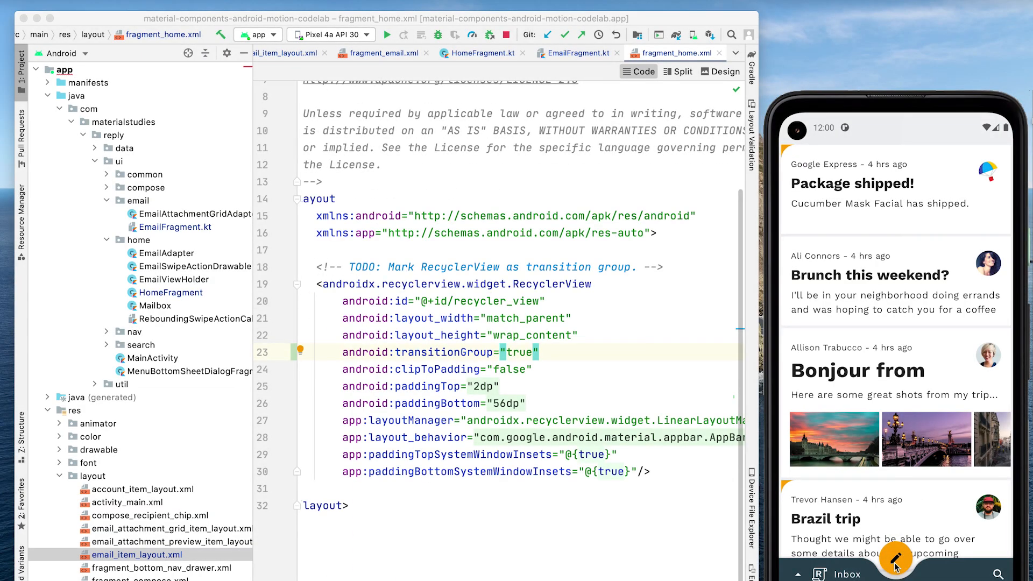
click(895, 558)
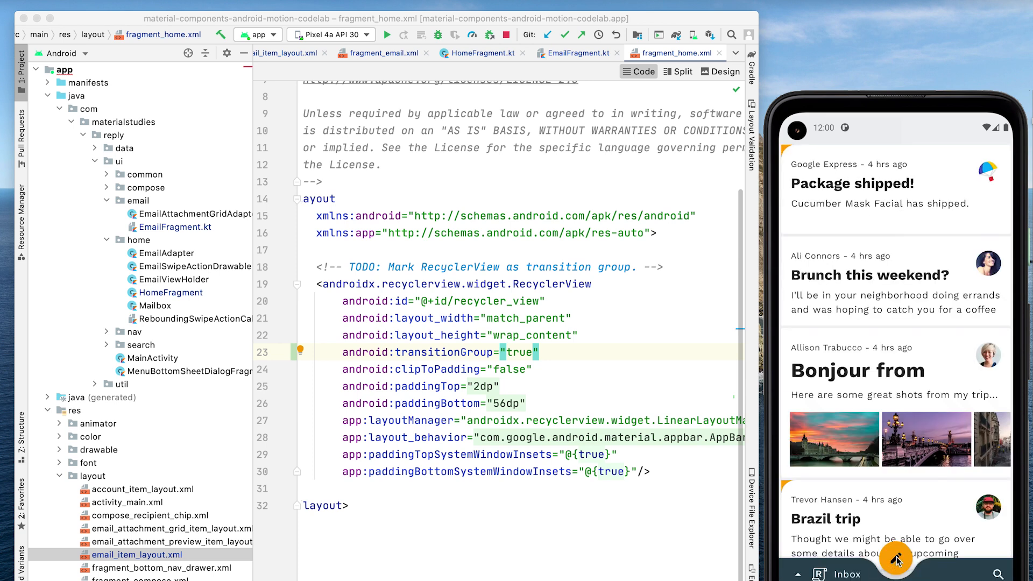
click(894, 559)
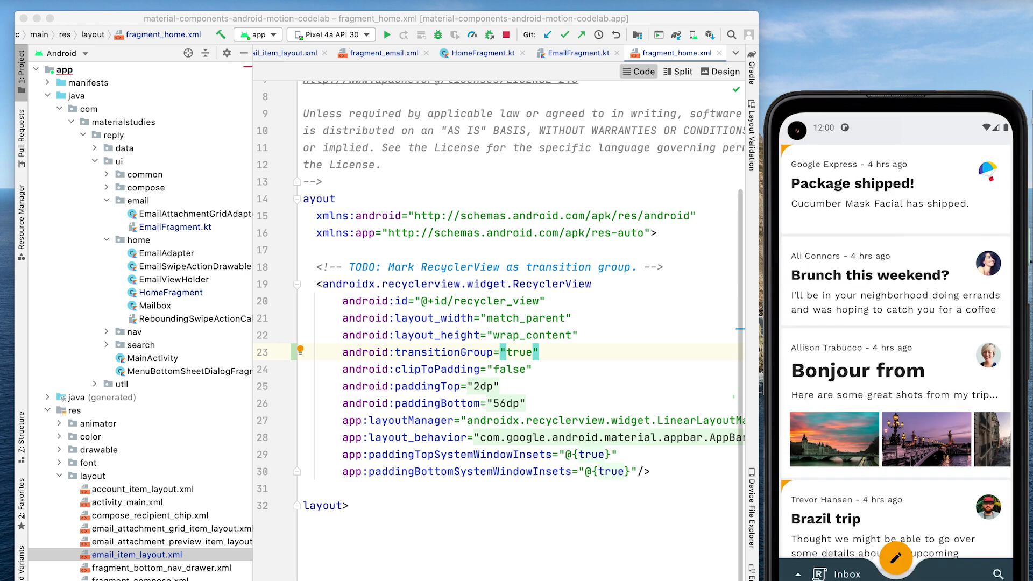
mouse_move(895, 560)
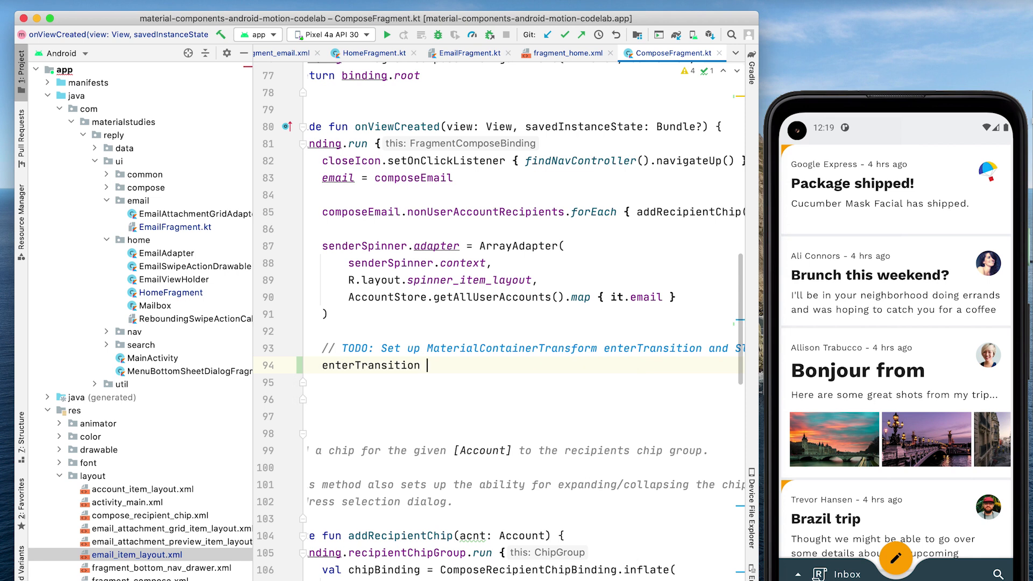
Set ComposeFragment's enterTransition to MaterialContainerTransform().apply { } and returnTransition to a Slide
text(= MaterialContainerTransform)
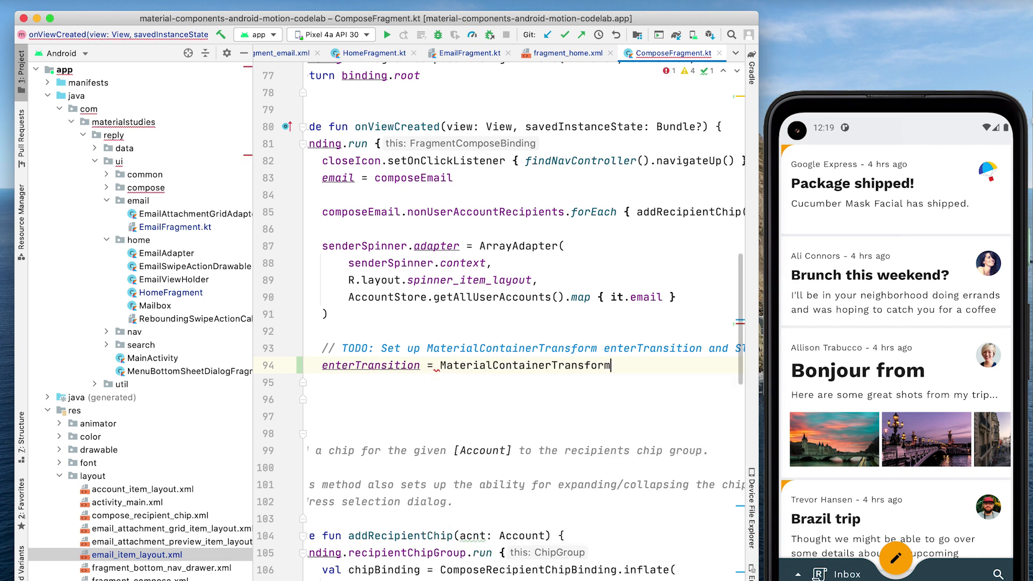
text(().apply { })
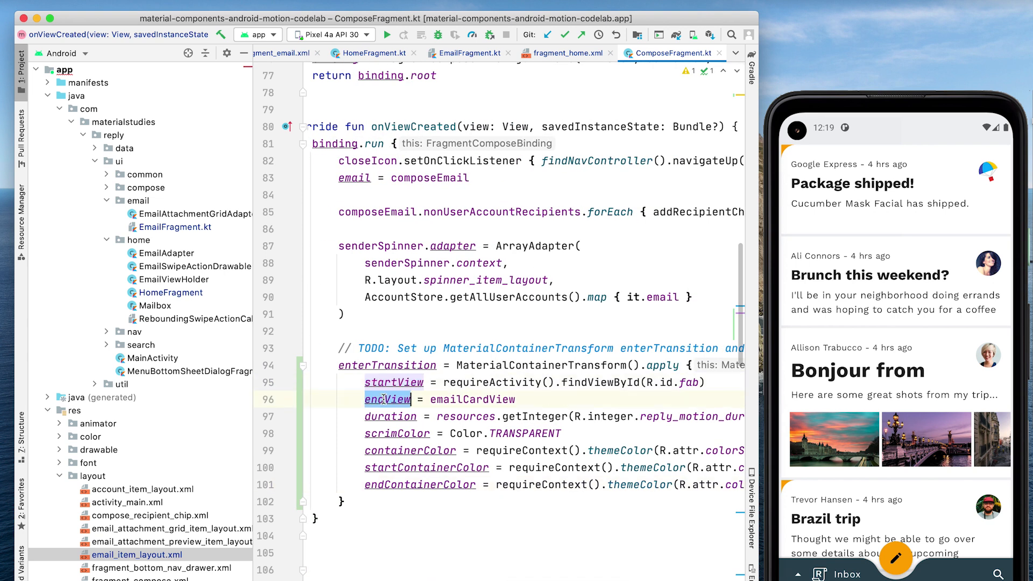
text(return)
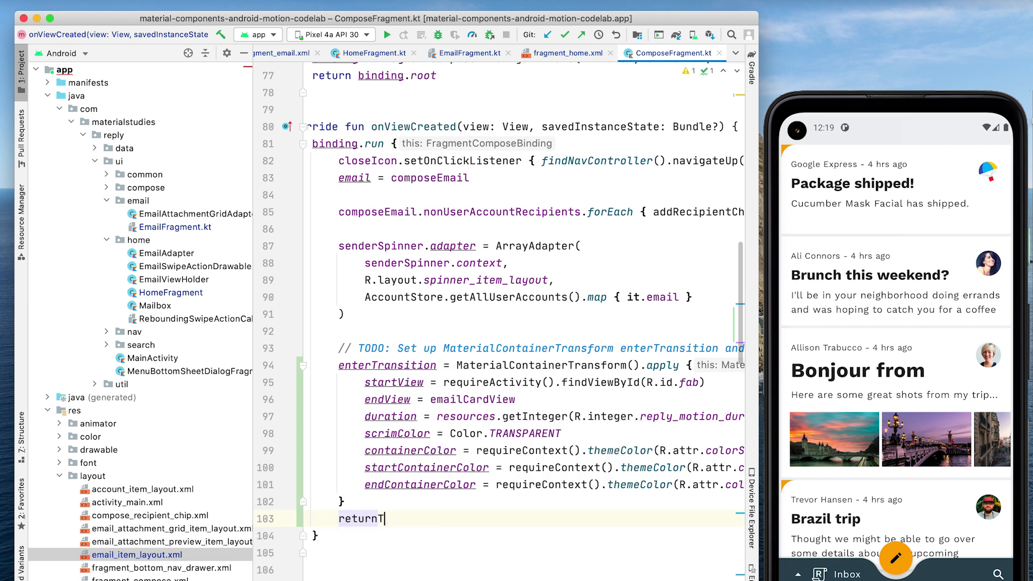
text(Transition = Slide().apply {)
text(addTarget(R.id.email_card_view))
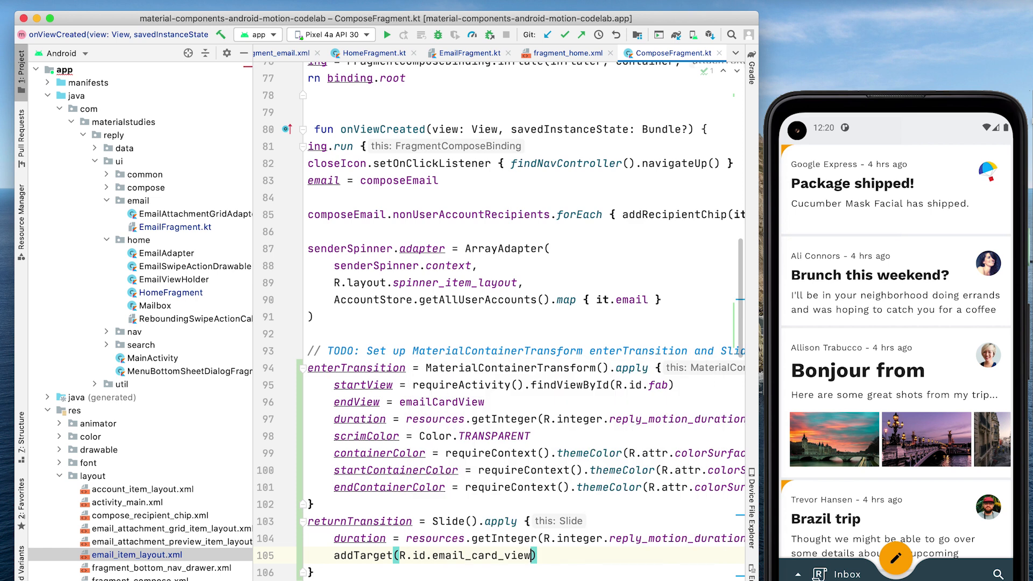
mouse_move(387, 35)
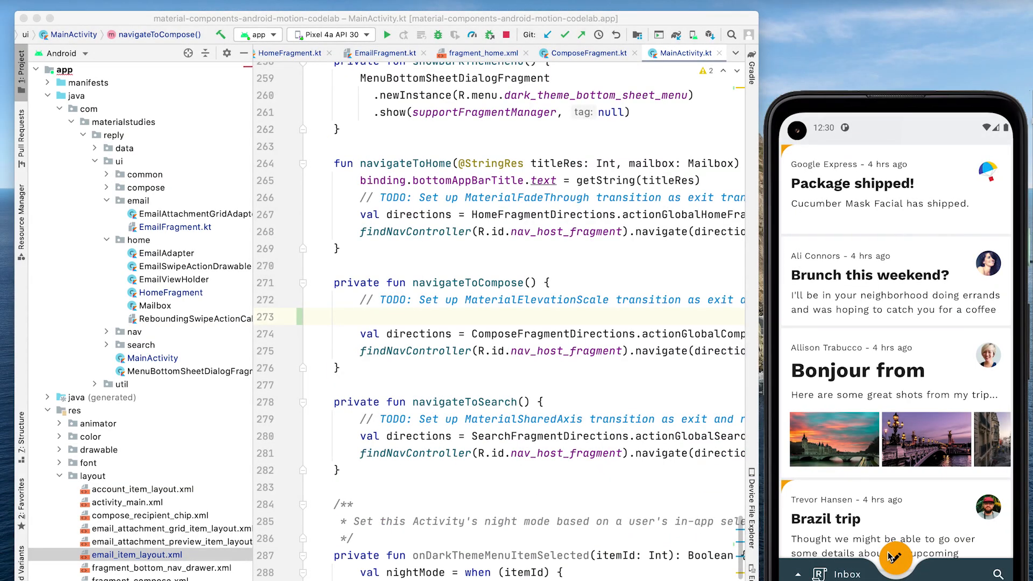
In navigateToCompose, give currentNavigationFragment MaterialElevationScale exit and reenter transitions with the motion duration
click(895, 559)
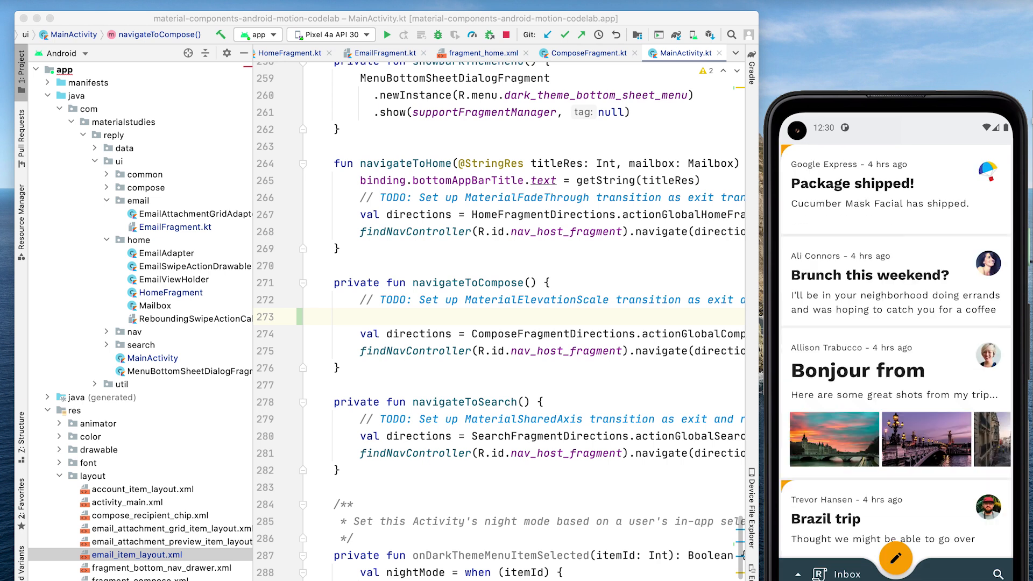
text(c)
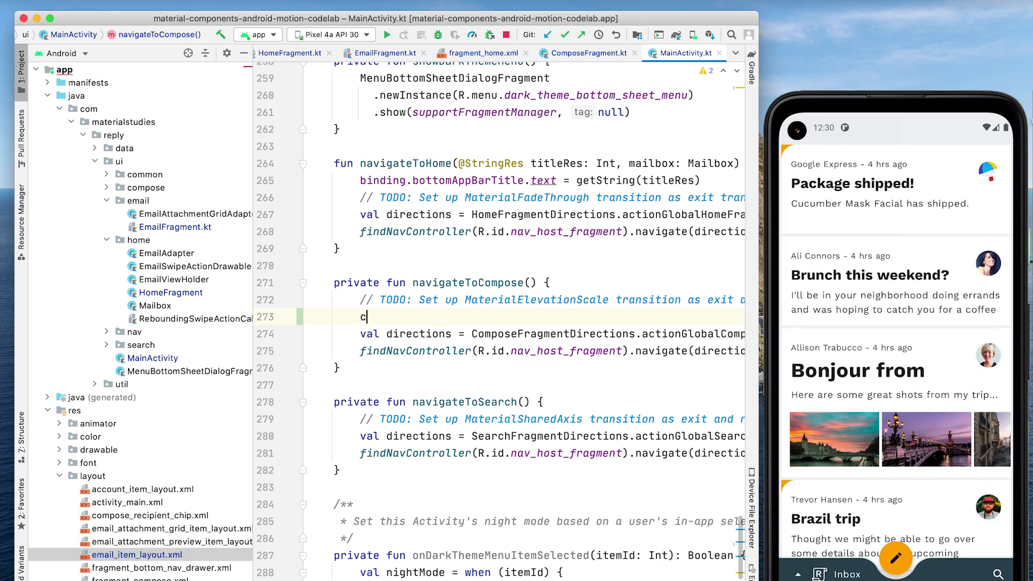
text(urrentNavigationFragment?.apply {)
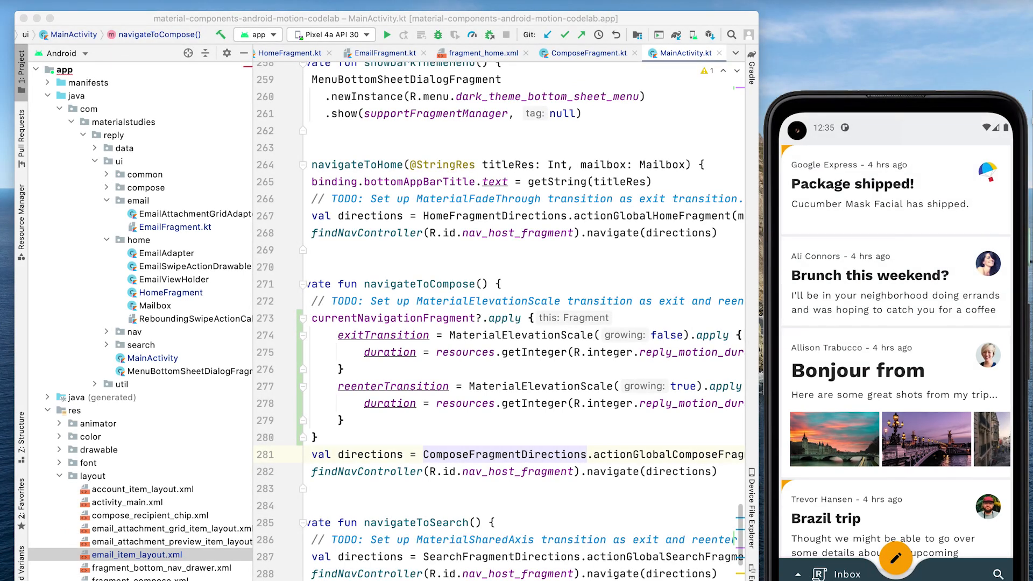
click(895, 559)
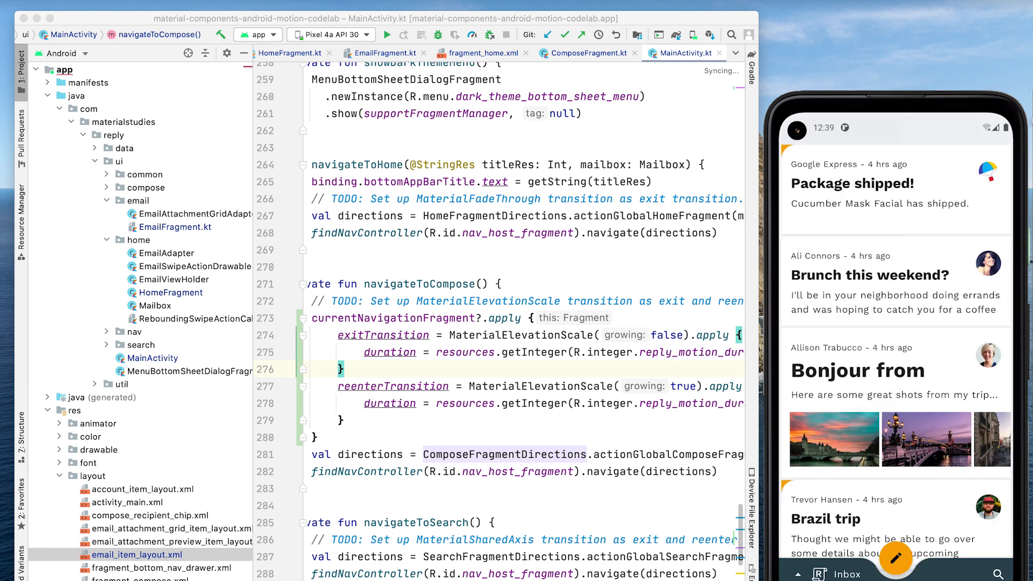
click(1006, 573)
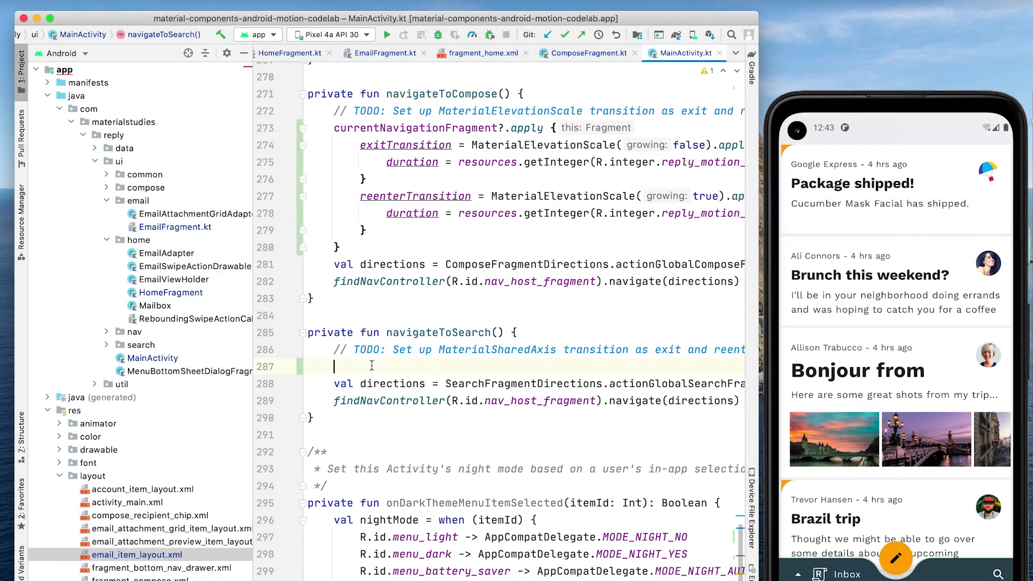
In navigateToSearch, set MaterialSharedAxis exit and reenter transitions on currentNavigationFragment, then move to SearchFragment.kt
text(currentNavigationFragment?.apply {)
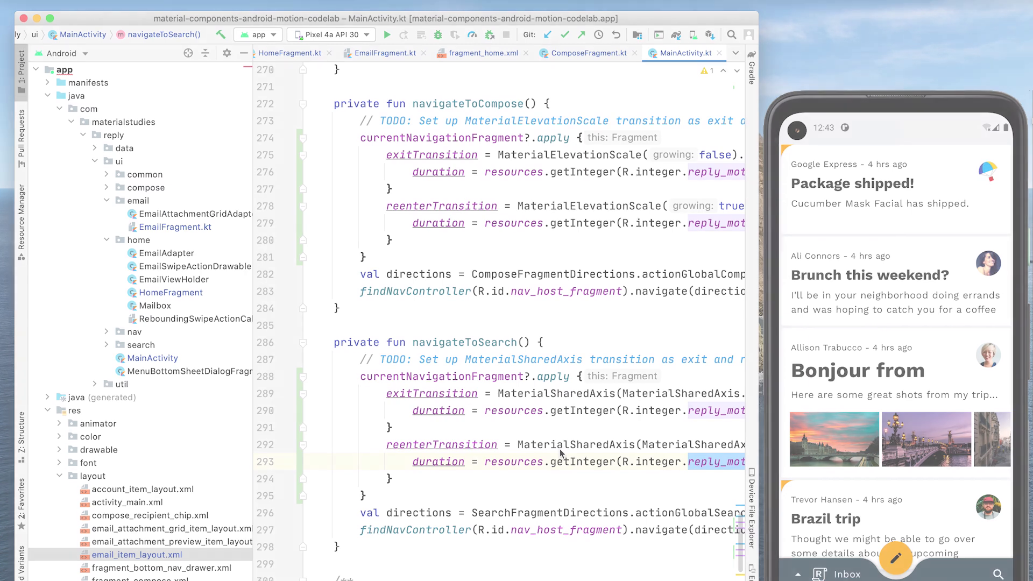
click(569, 53)
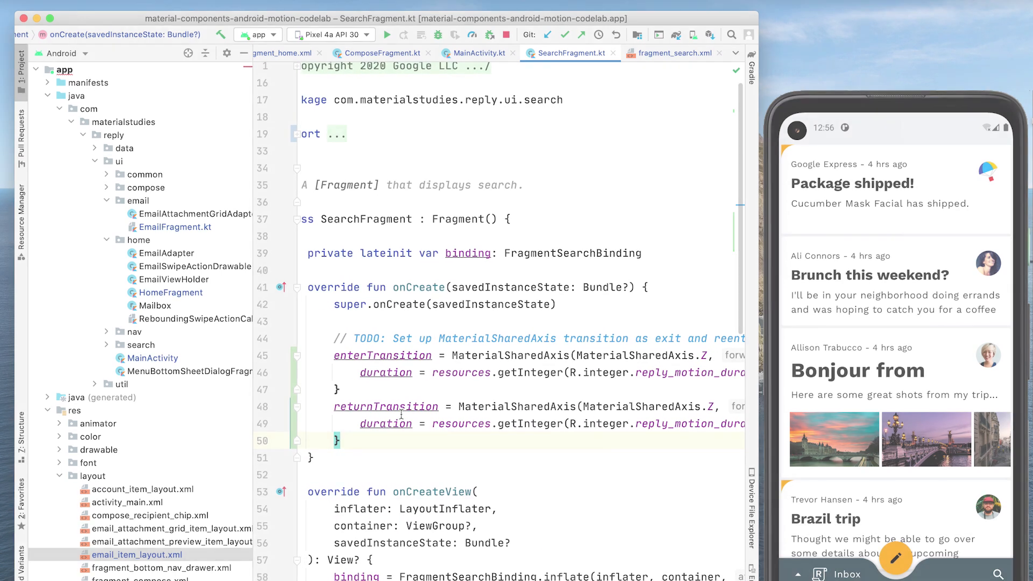
Add android:transitionGroup="true" to the LinearLayout in fragment_search.xml and rerun the app
click(671, 53)
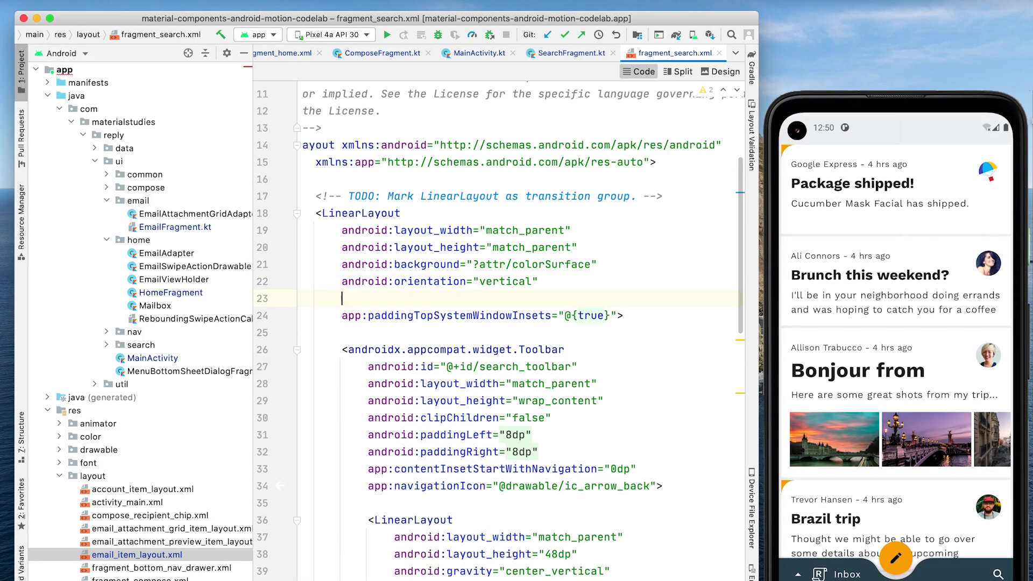
text(android:transitionGroup="true)
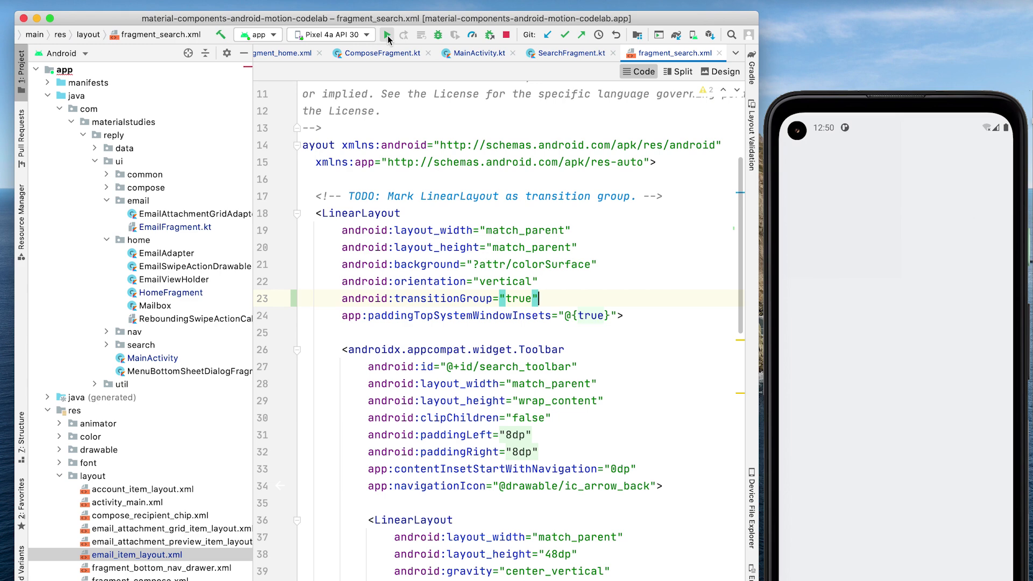
click(387, 34)
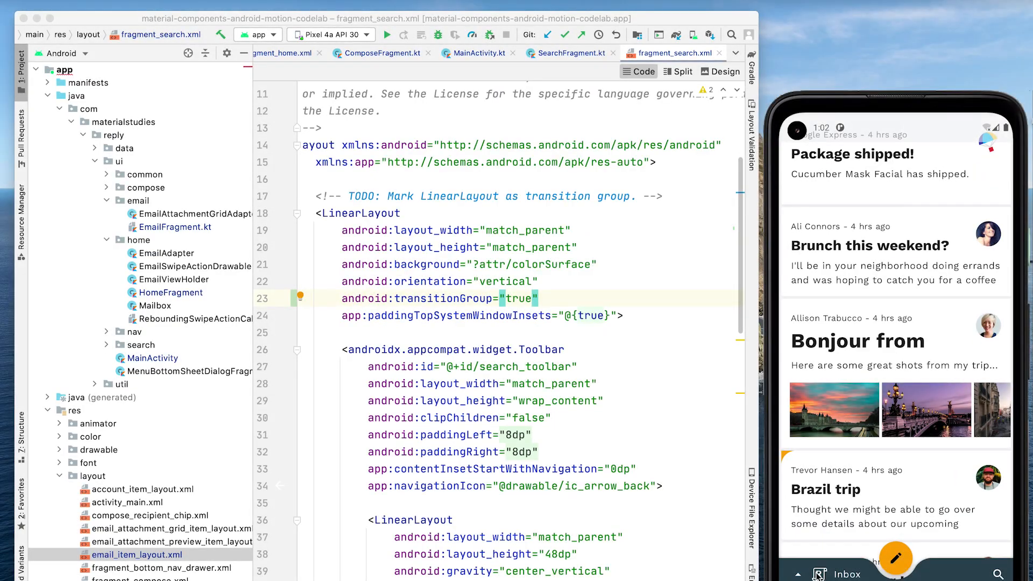
In navigateToHome, add currentNavigationFragment?.apply with a MaterialFadeThrough exitTransition, then move to HomeFragment.kt
click(845, 574)
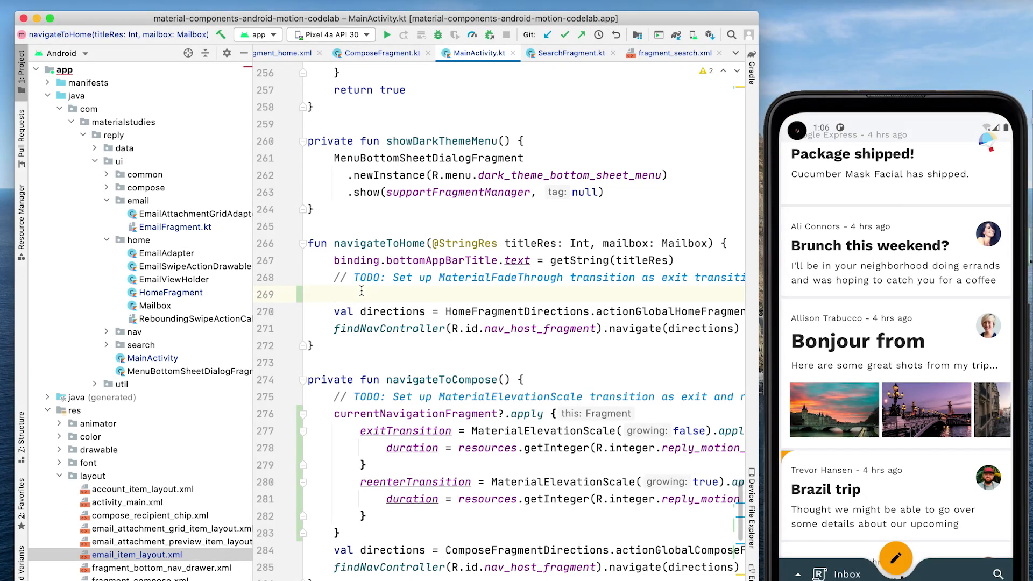
text(currentNavigationFragment)
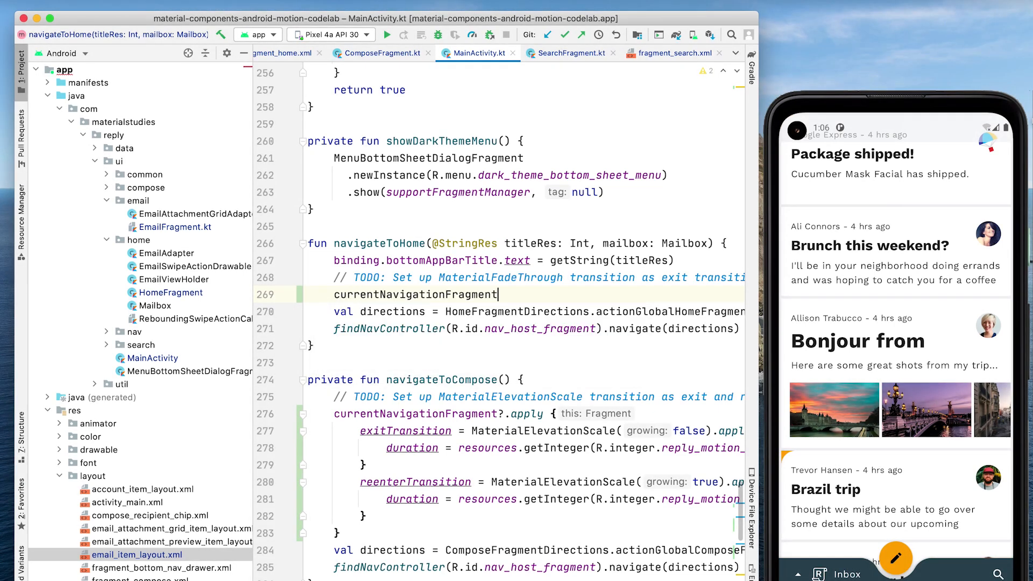
text(?.apply {)
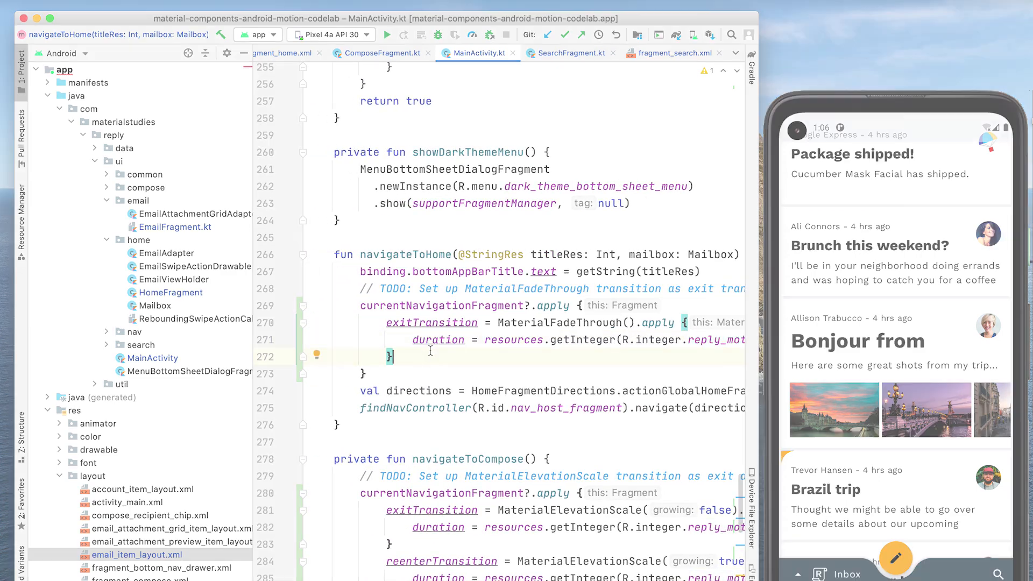
click(360, 53)
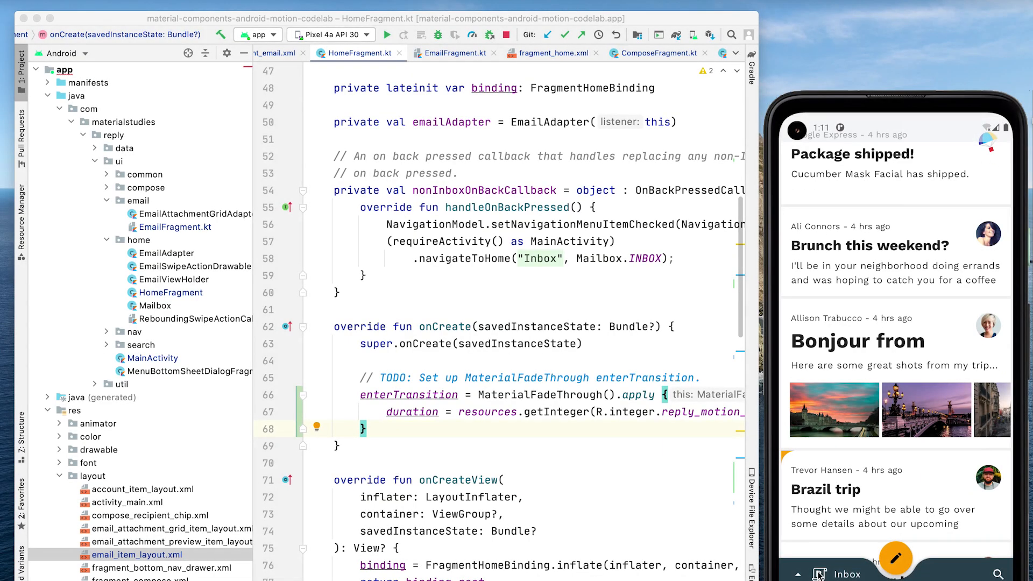
Rerun the app, open the Package shipped! email, tap the Google Express chip twice, then load fragment_compose.xml
click(848, 573)
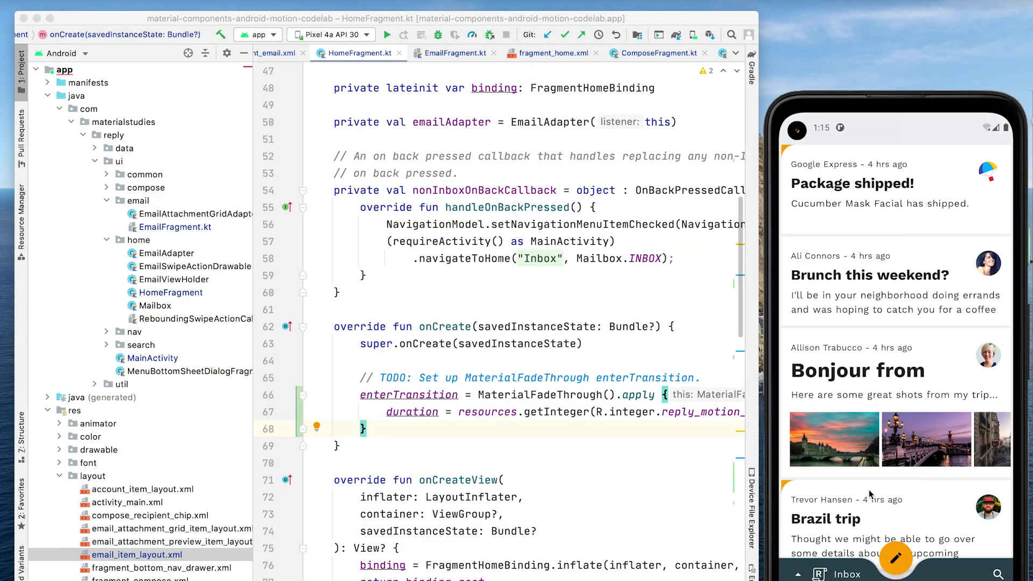
click(879, 183)
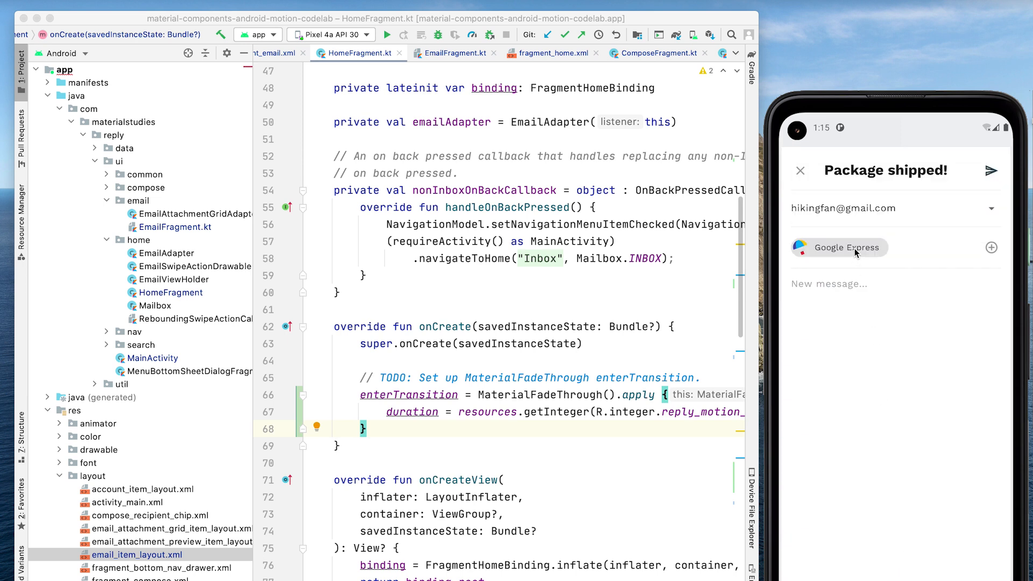
click(837, 248)
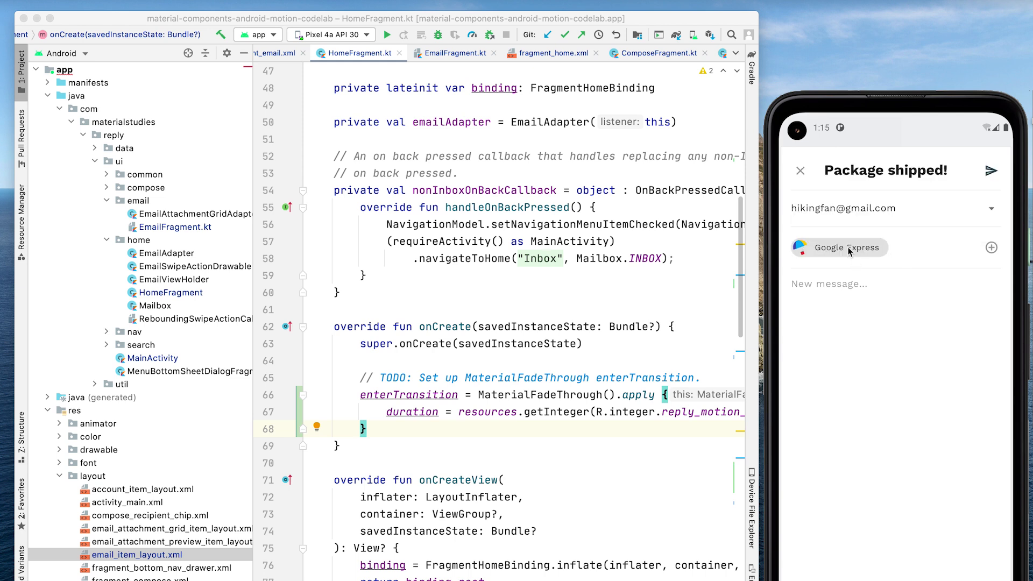
click(837, 248)
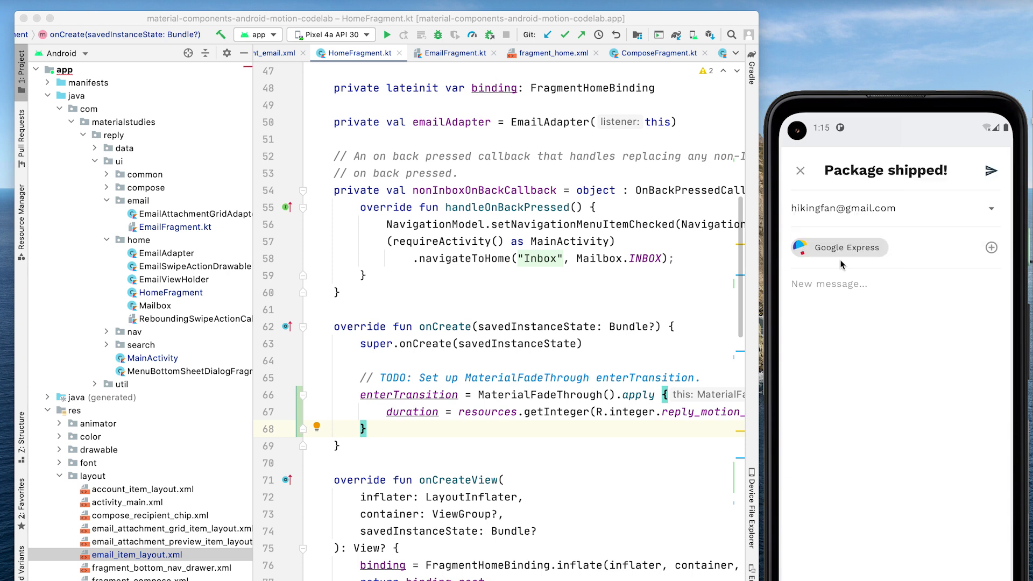
click(120, 492)
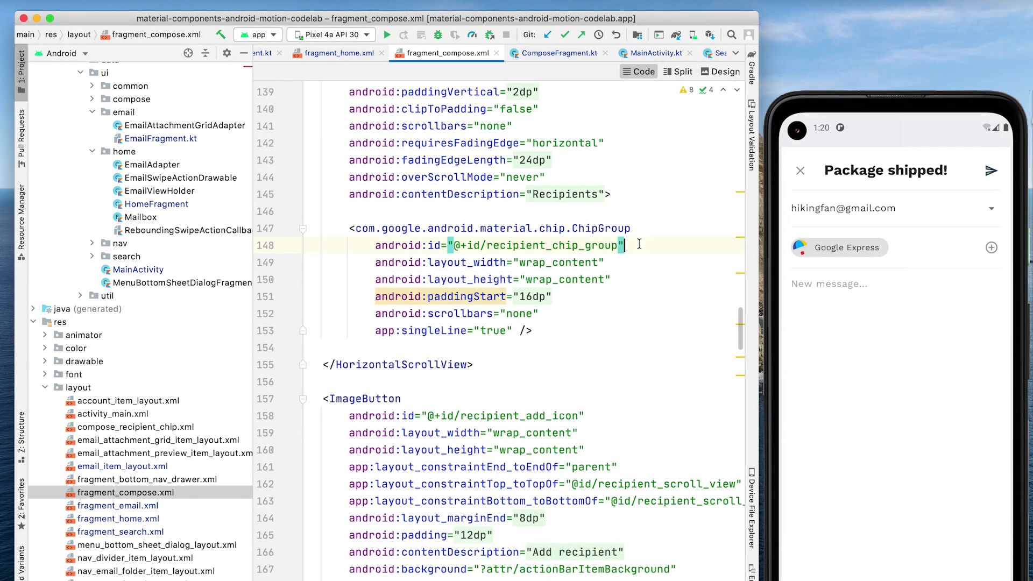
In expandChip, build val transform = MaterialContainerTransform().apply { startView = chip ... } and begin a TransitionManager delayed transition
double_click(542, 245)
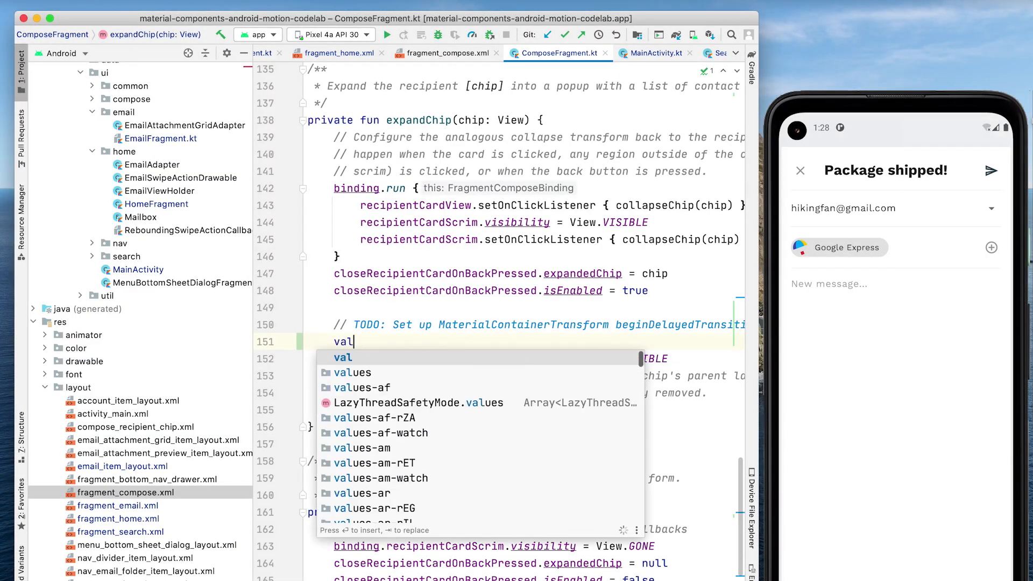
text(transform =)
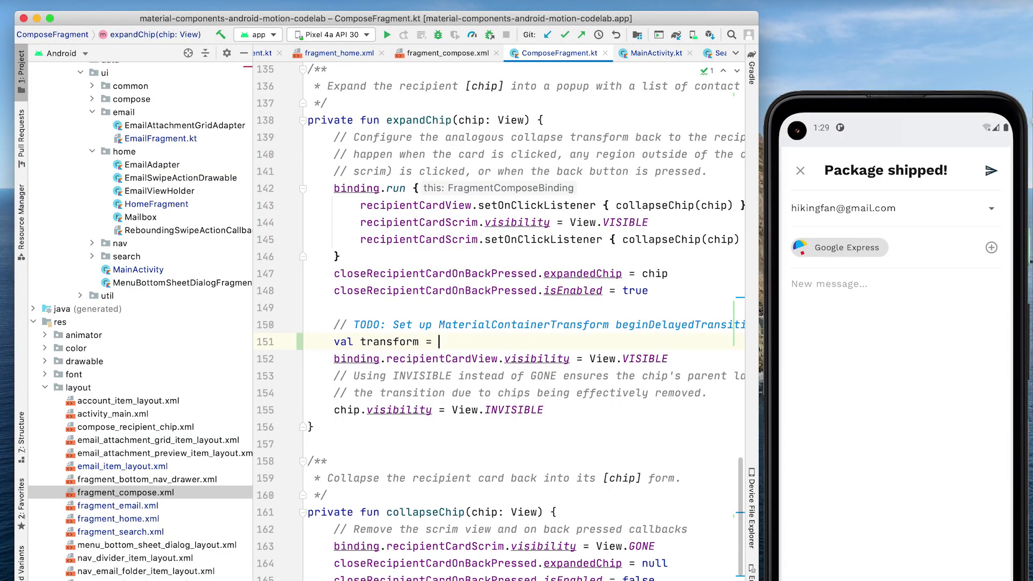
text(MaterialContainerTransform())
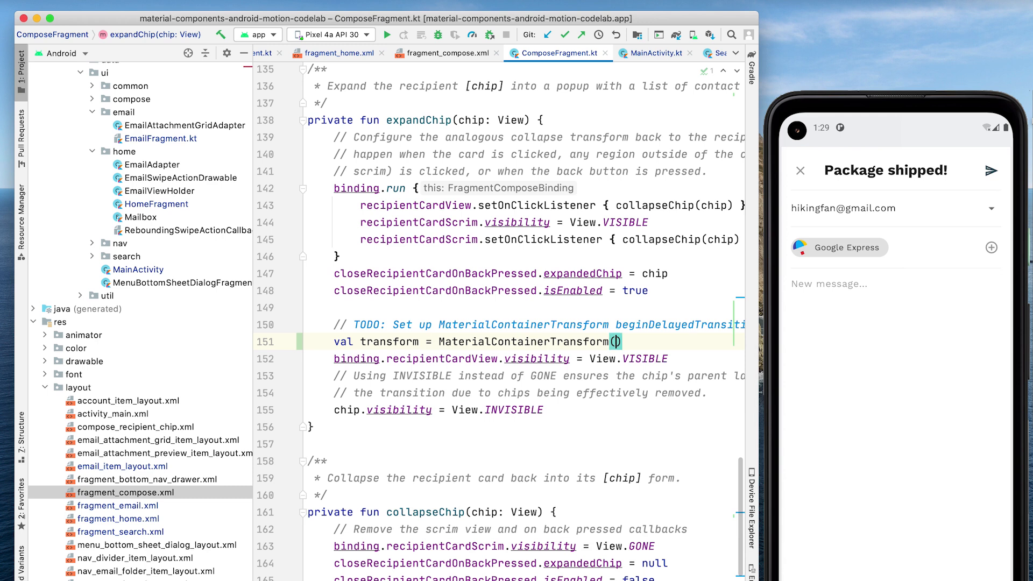
text(.apply {)
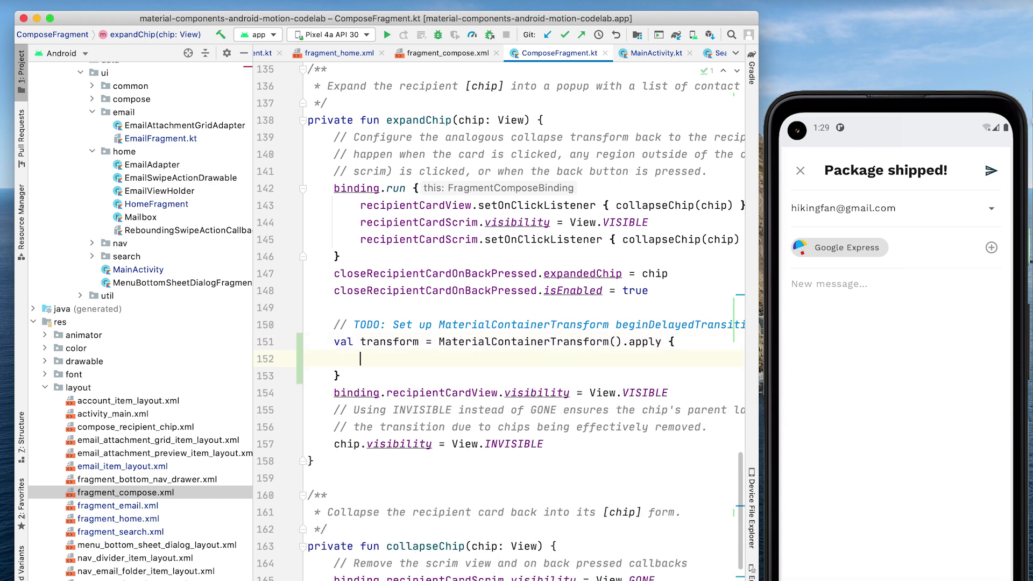
text(startView = chip)
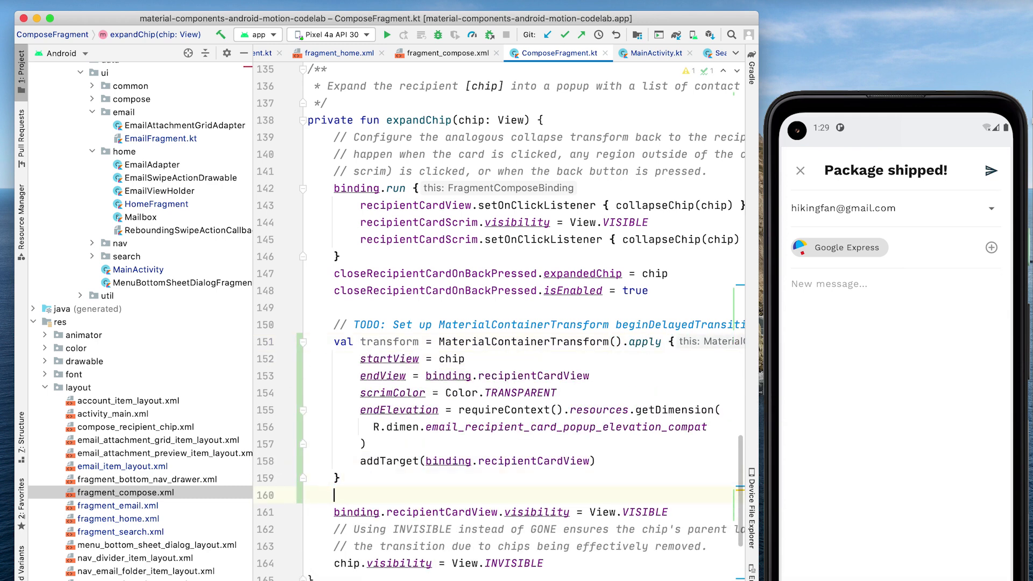
text(TransitionManager.beginDelayedTransition(binding.composeCo)
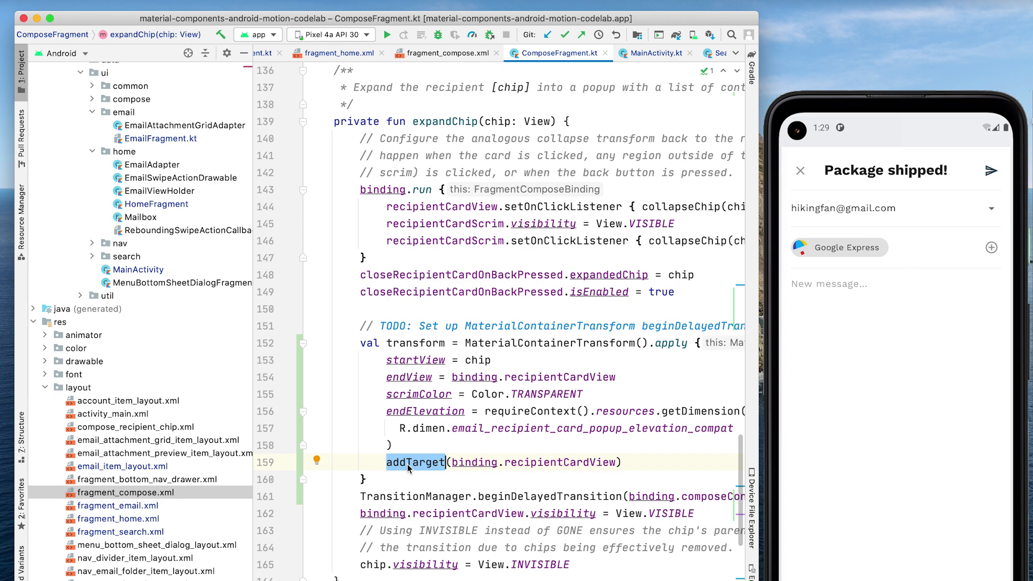
In collapseChip, add the reverse card-to-chip MaterialContainerTransform with beginDelayedTransition, then tap the Google Express chip to test
text(v)
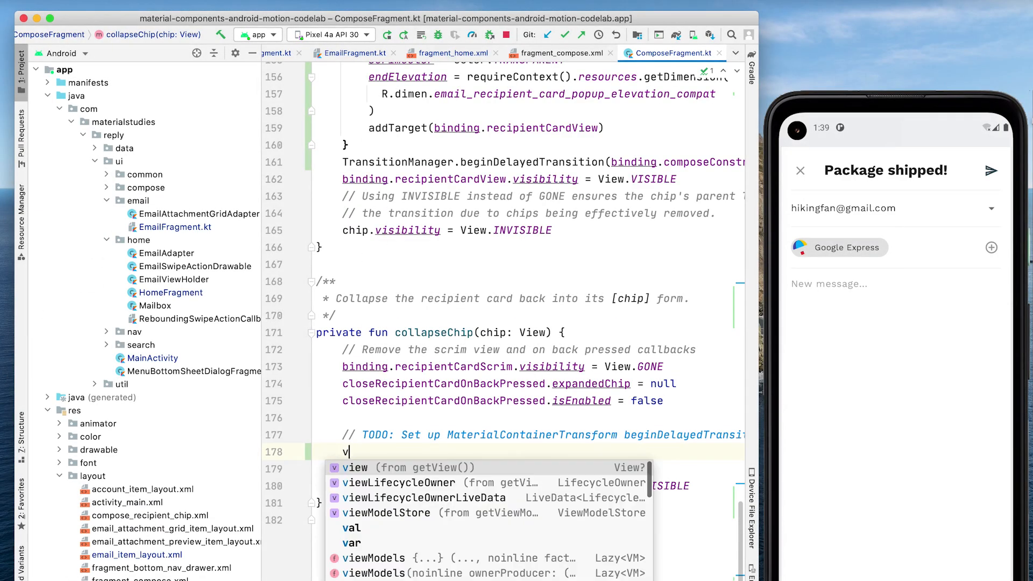
text(al transform = MaterialContainerTransform().apply {)
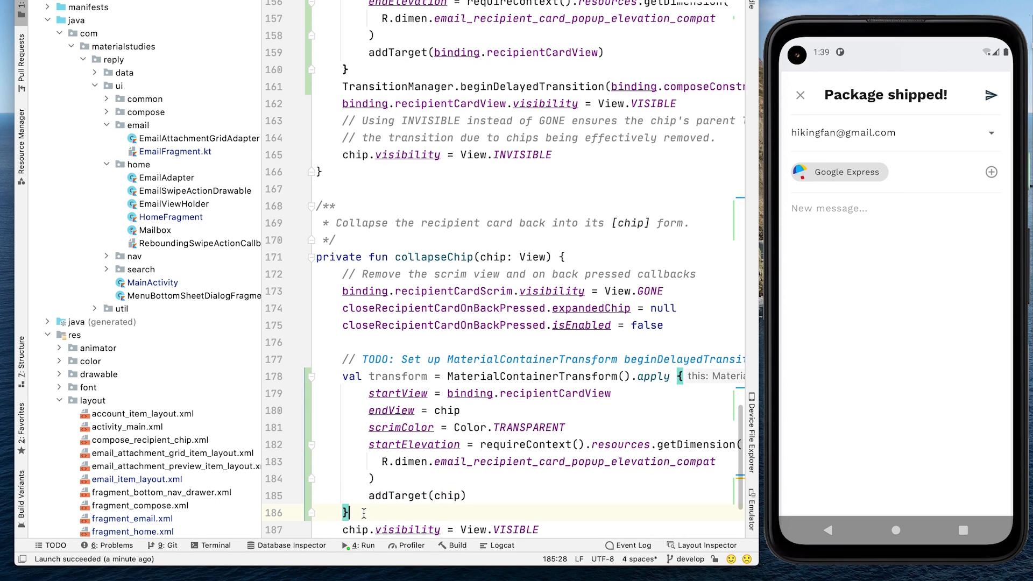
text(TransitionManager.beginDelayedTransition(binding.composeC)
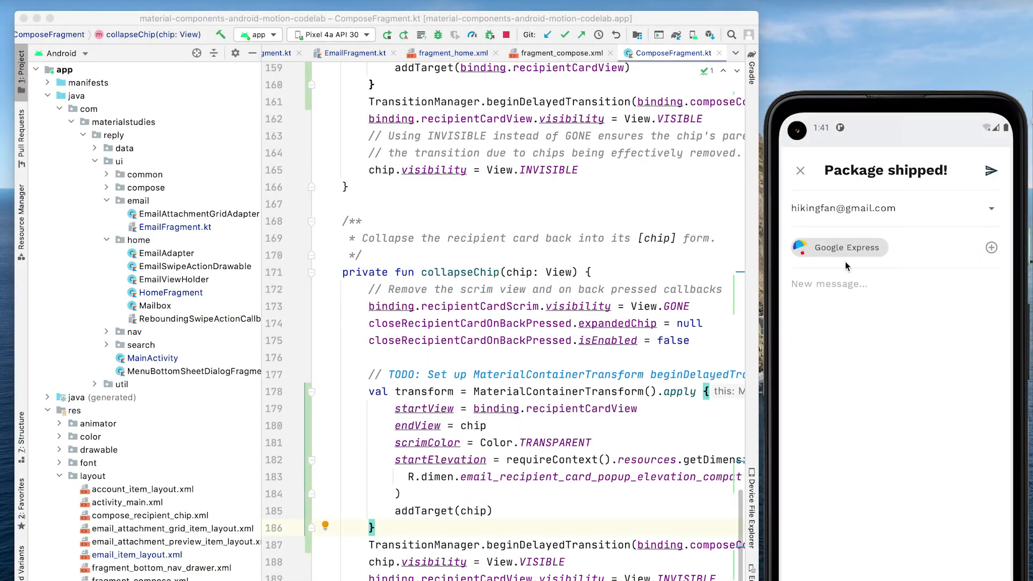
click(846, 247)
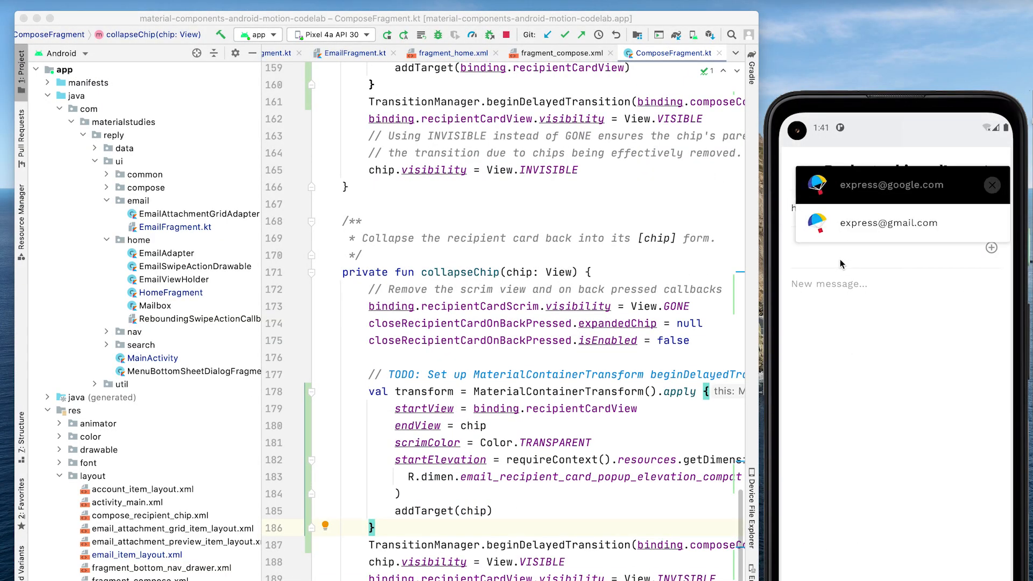